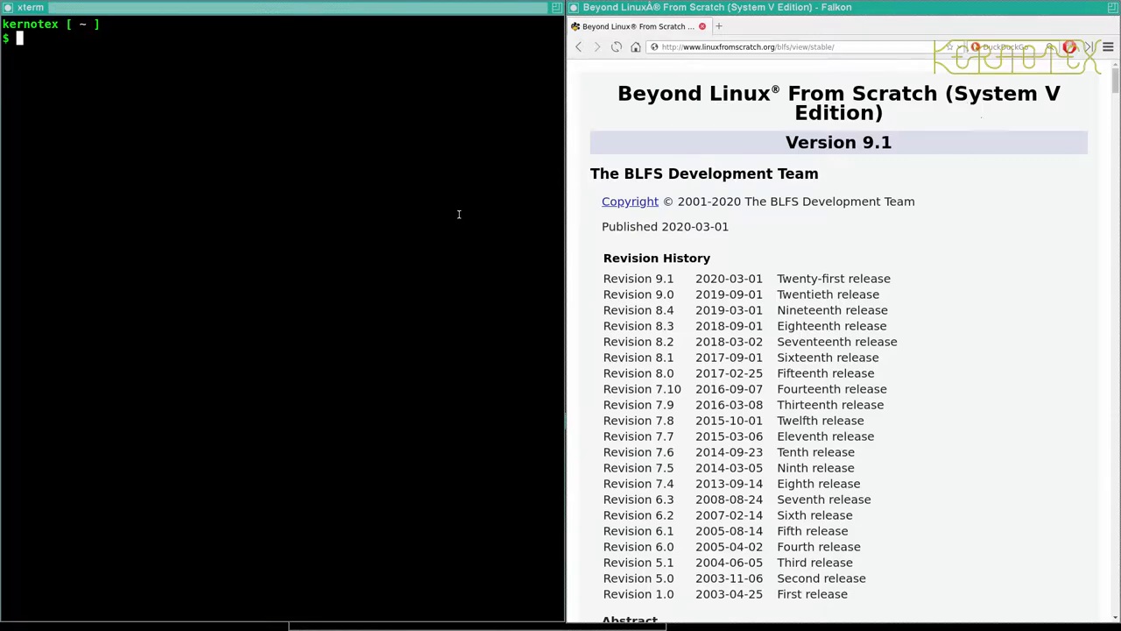
Run glxinfo to list the GLX visuals
{"action": "type", "text": "gl"}
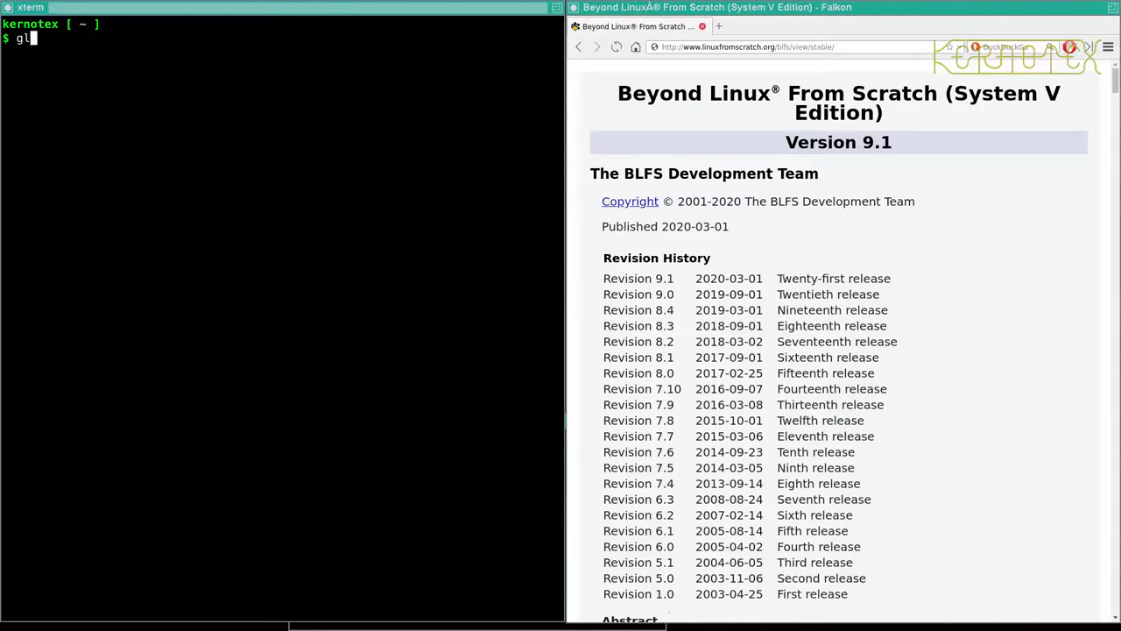
{"action": "type", "text": "xinfo"}
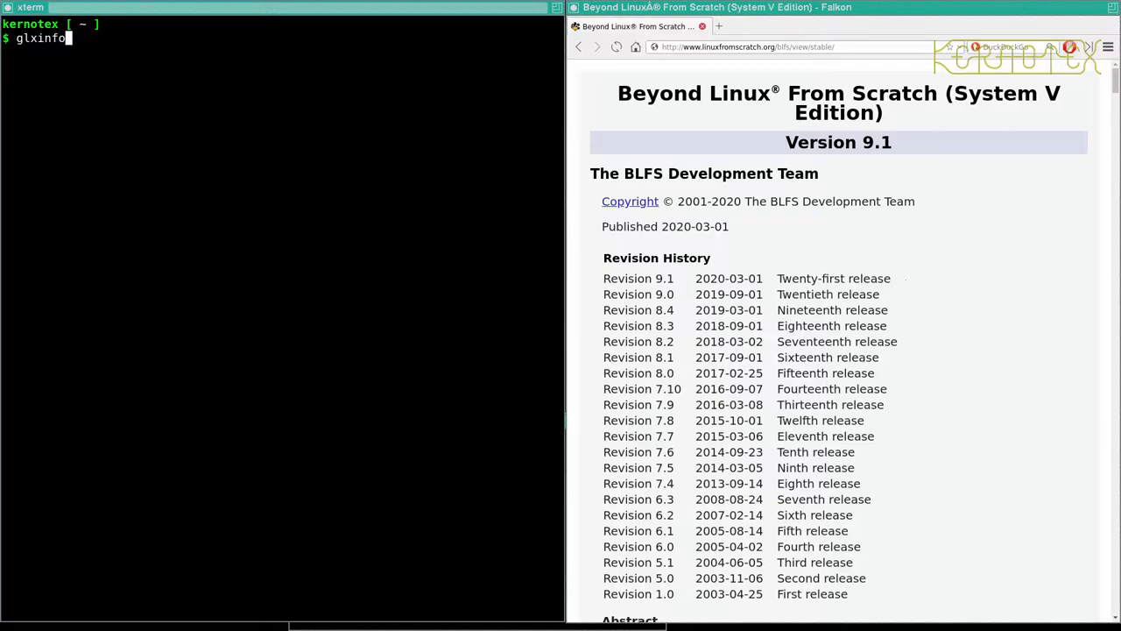
{"action": "key", "text": "Return"}
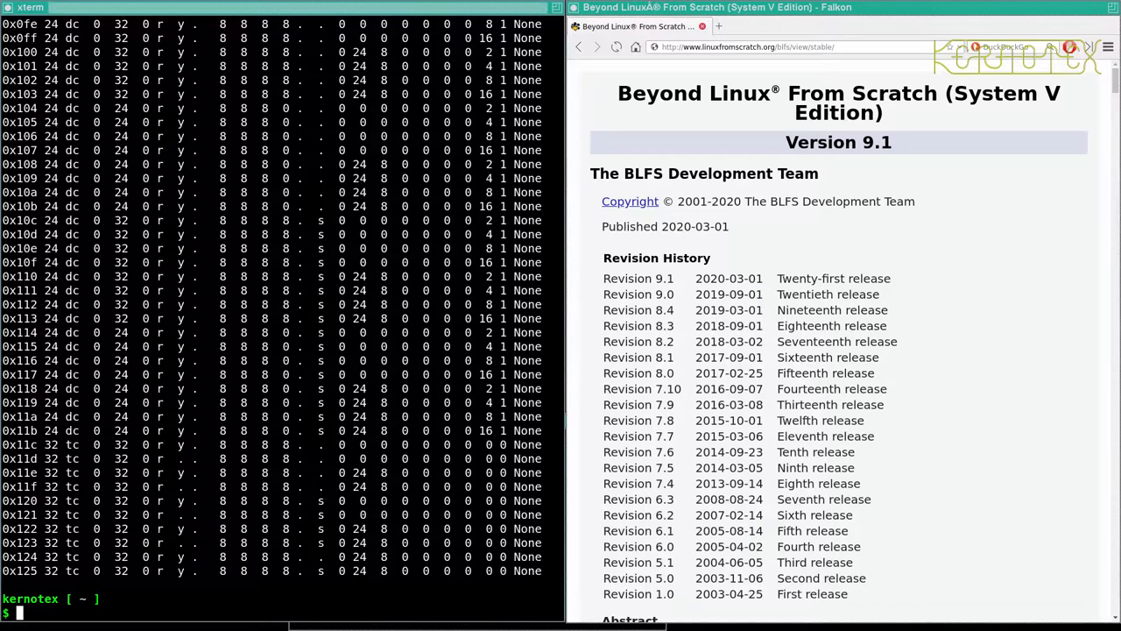
Filter glxinfo with grep dr and grep DR to reveal the Intel HD Graphics 630 renderer
{"action": "type", "text": "glxinfo"}
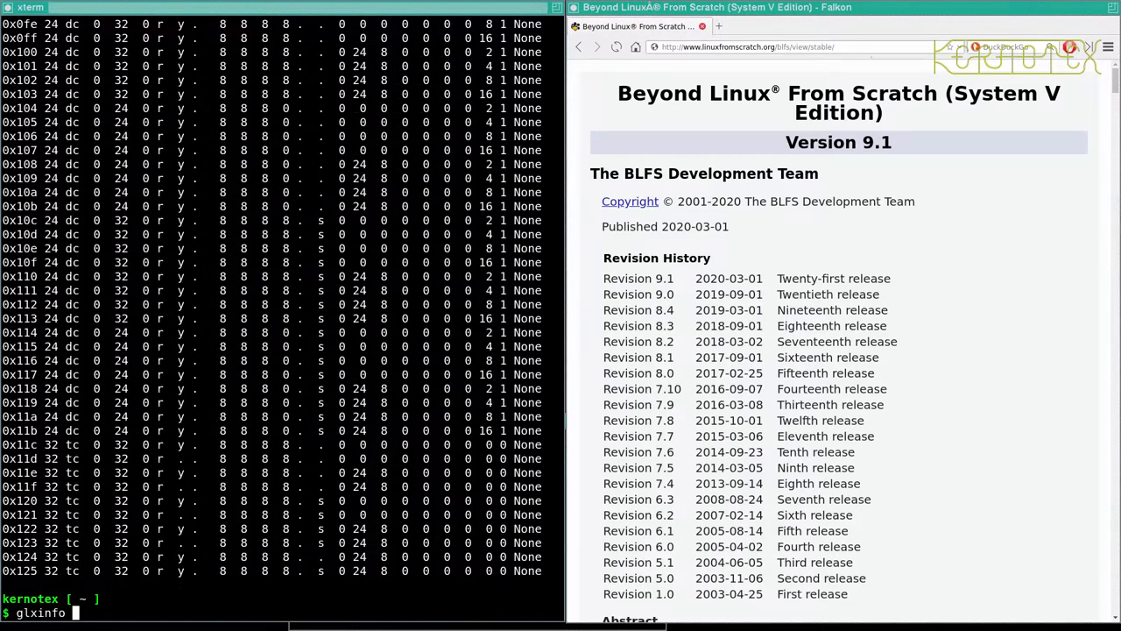
{"action": "type", "text": "| grep"}
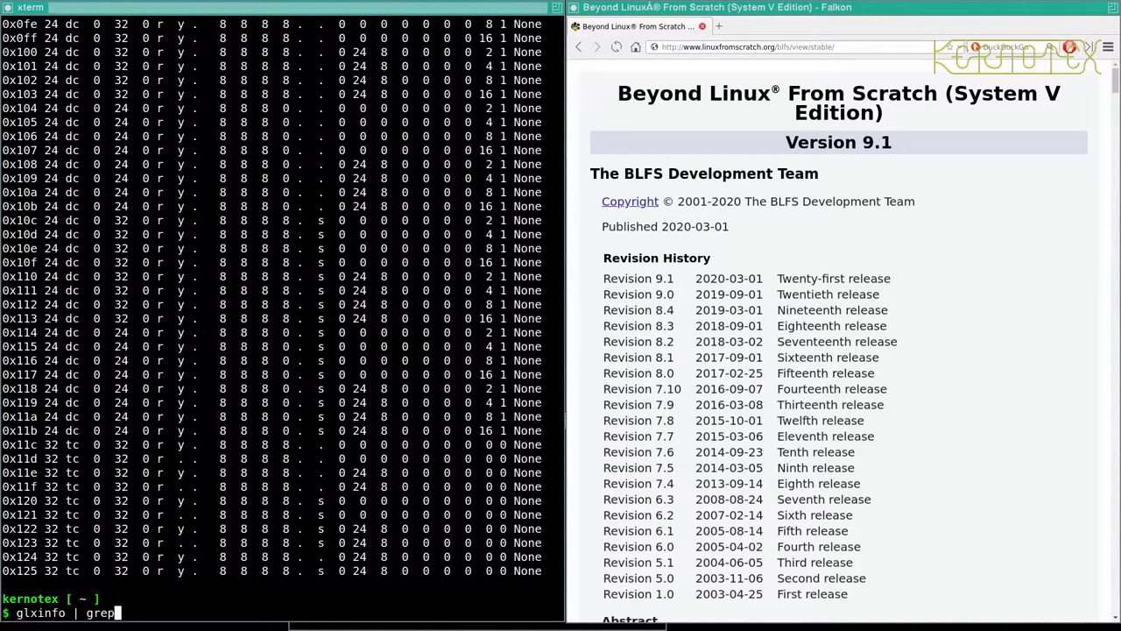
{"action": "key", "text": "Return"}
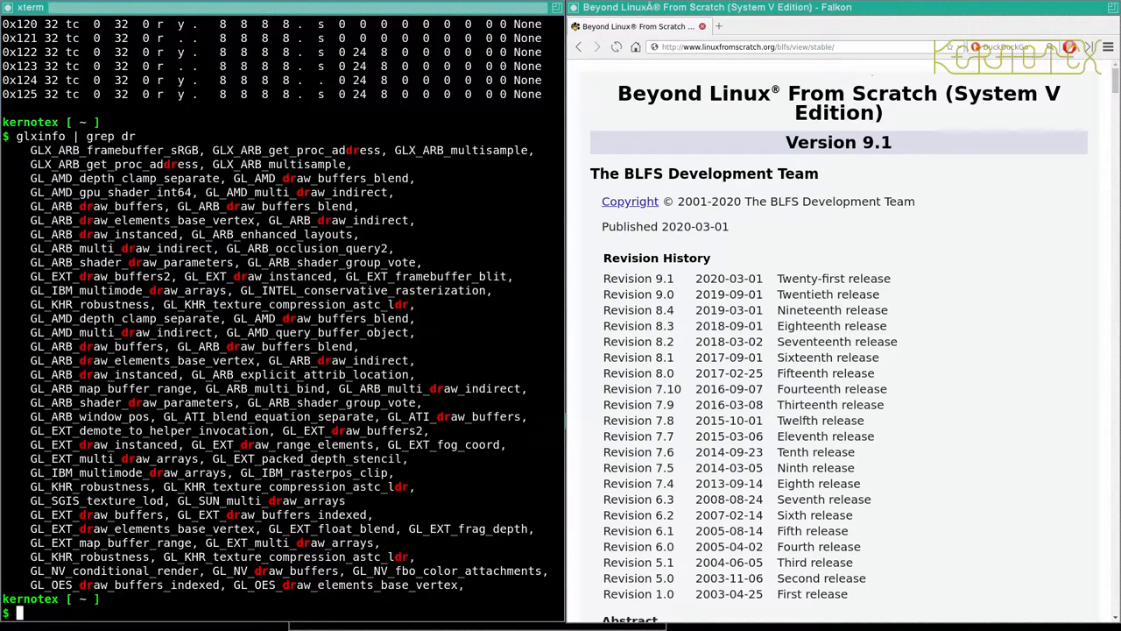
{"action": "type", "text": "glxinfo | grep DR"}
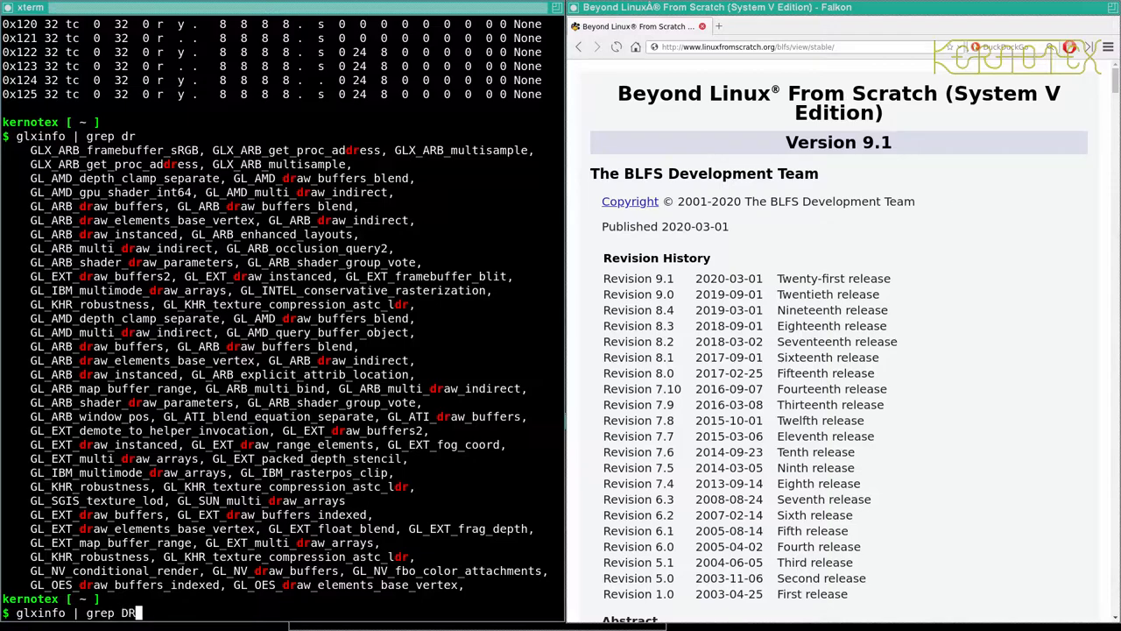
{"action": "key", "text": "Return"}
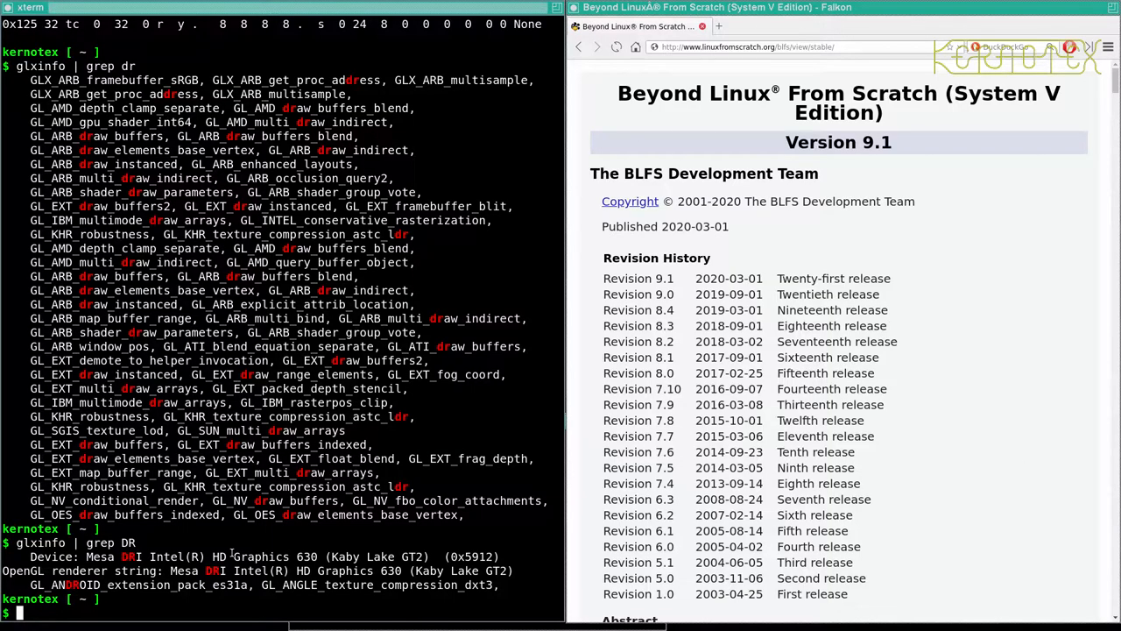
{"action": "type", "text": "glx"}
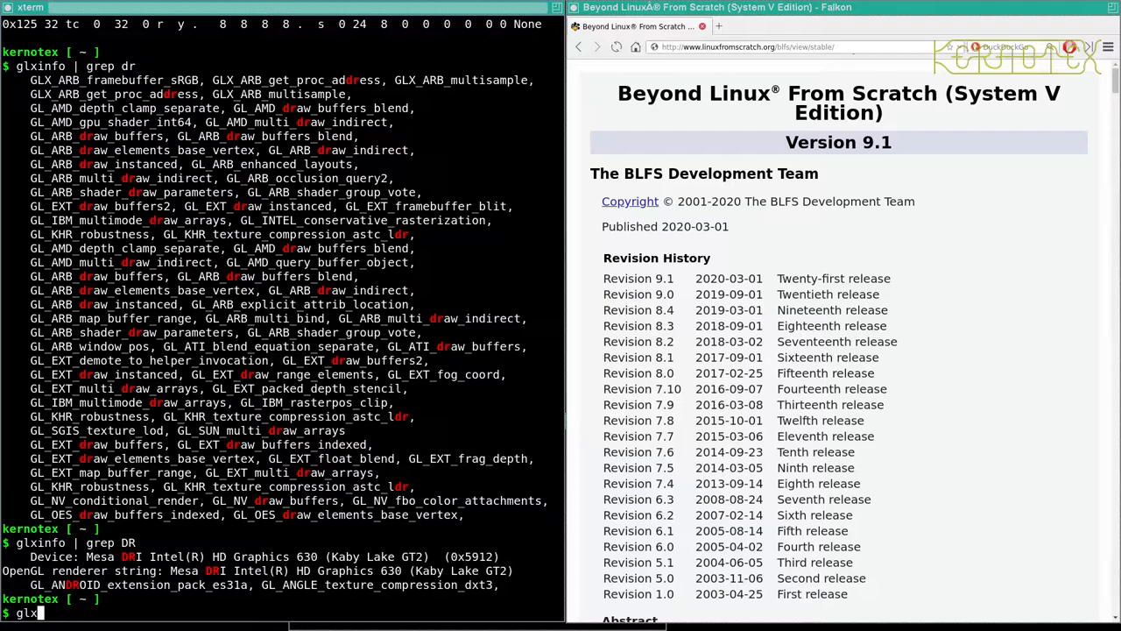
Run glxgears -help to list its stereo, fullscreen, info and geometry options
{"action": "type", "text": "gears -help"}
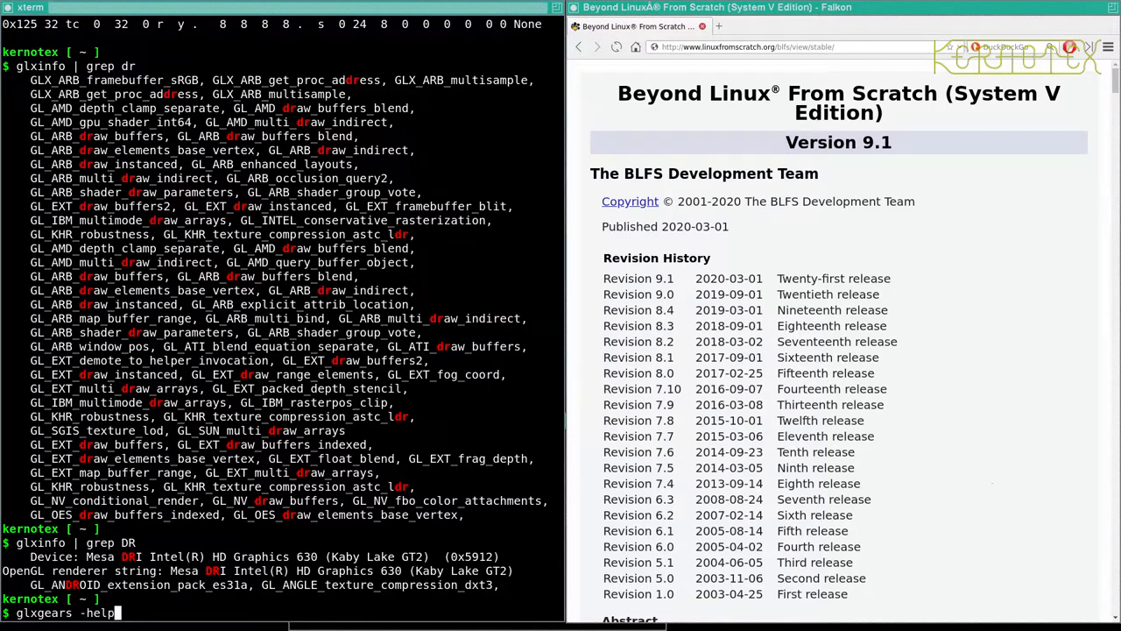
{"action": "key", "text": "Return"}
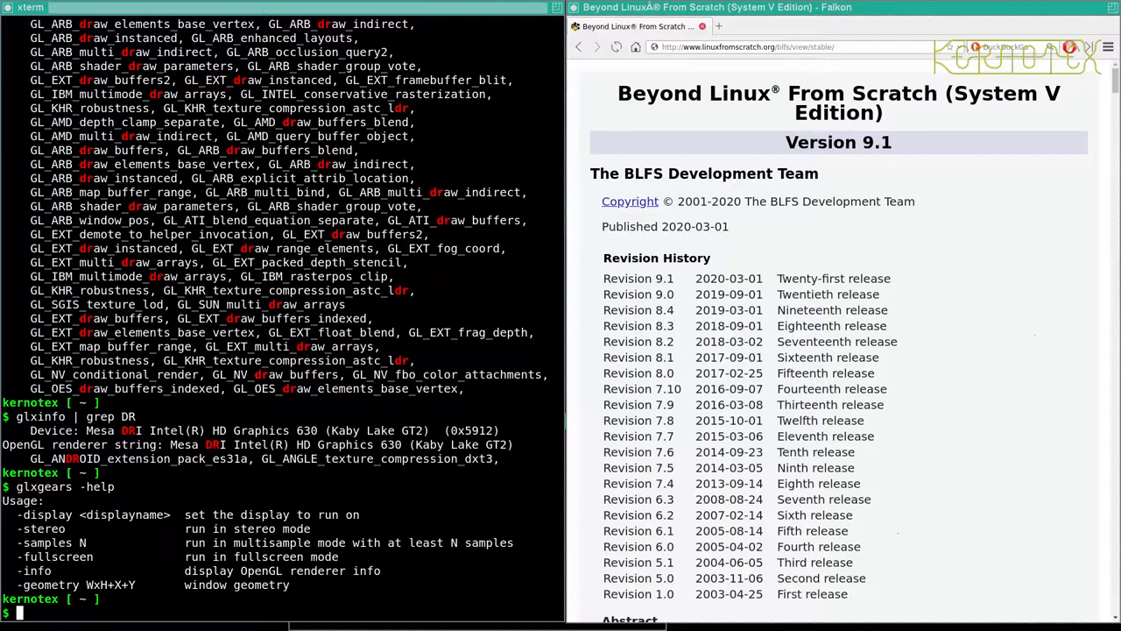
{"action": "type", "text": "glxgears -help"}
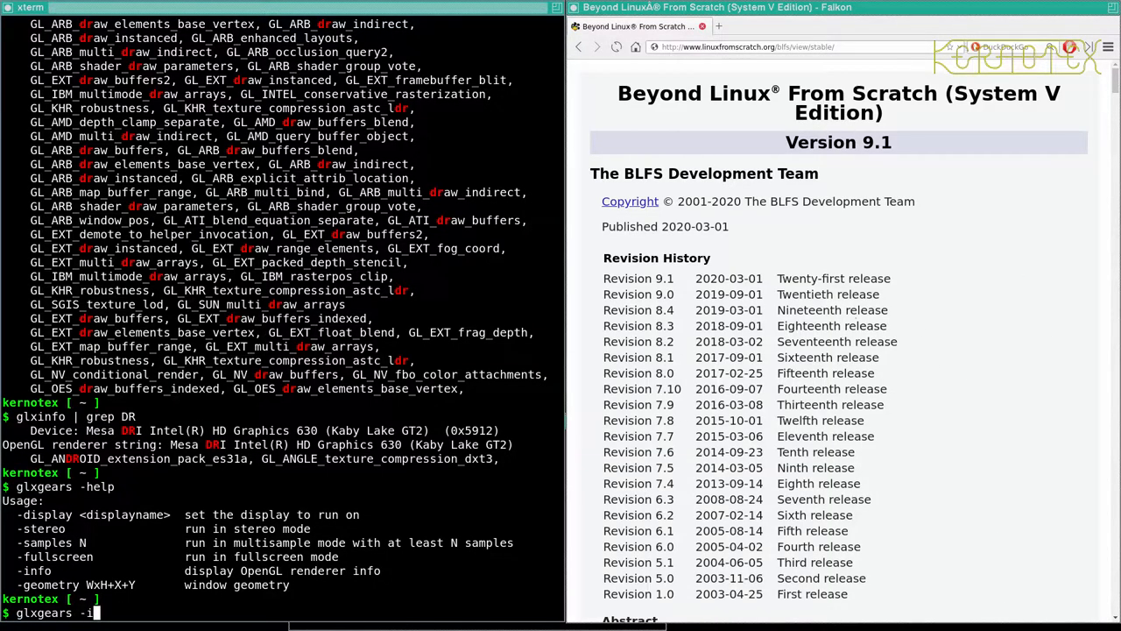
Launch glxgears -info and watch it report a steady 59.9 FPS
{"action": "key", "text": "Return"}
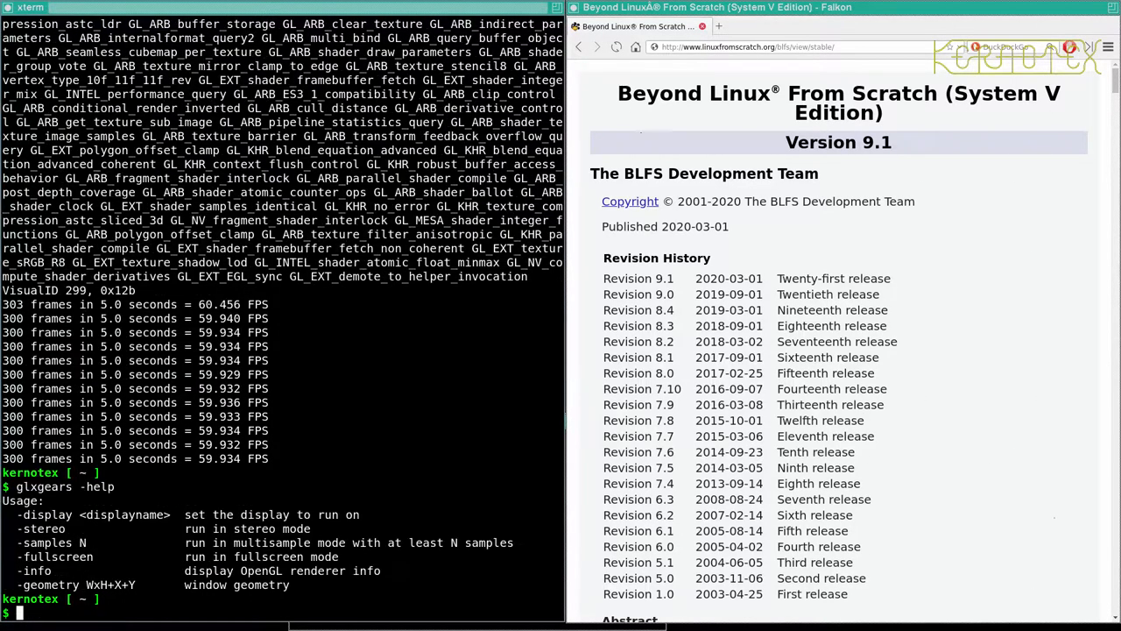
Launch glxgears -fullscreen, then quit X back to the text console
{"action": "type", "text": "glxgears -h"}
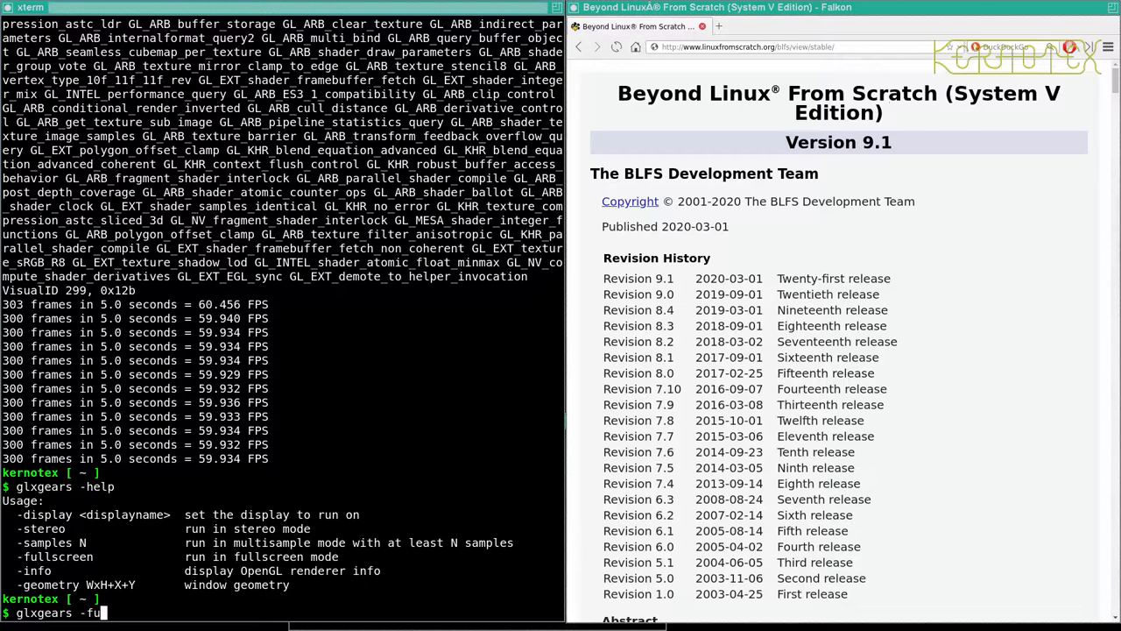
{"action": "type", "text": "llscr"}
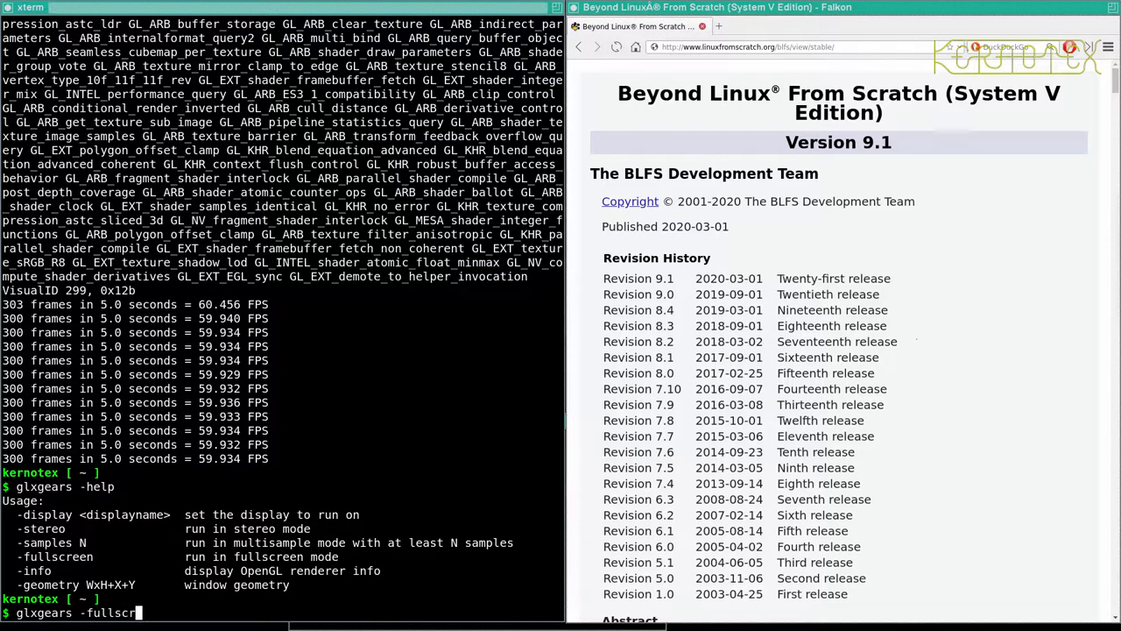
{"action": "type", "text": "een"}
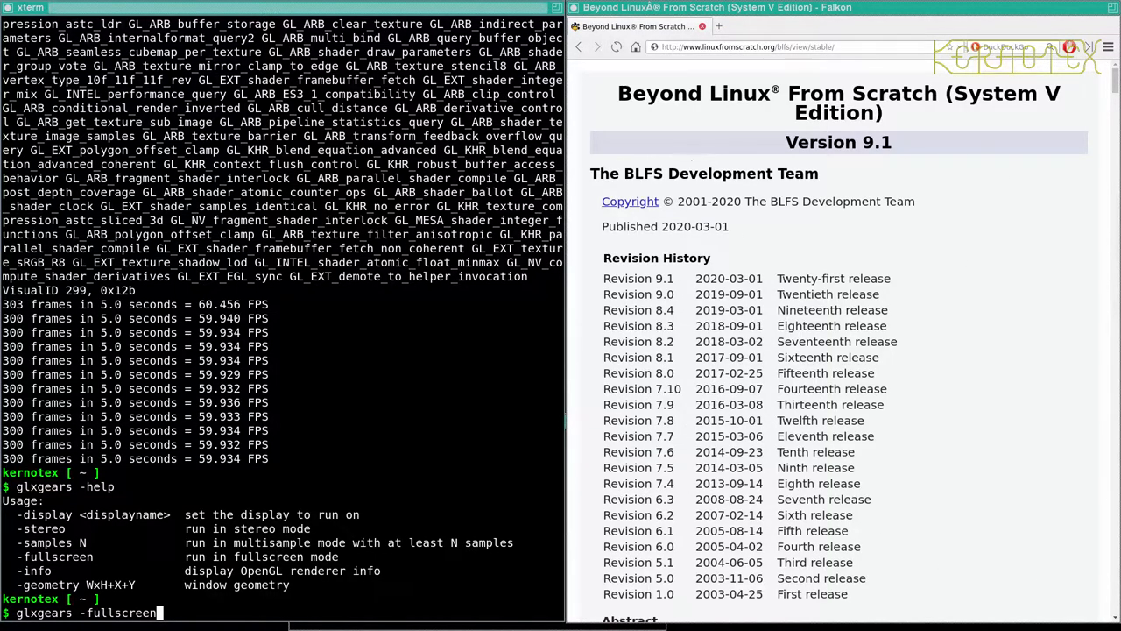
{"action": "key", "text": "Return"}
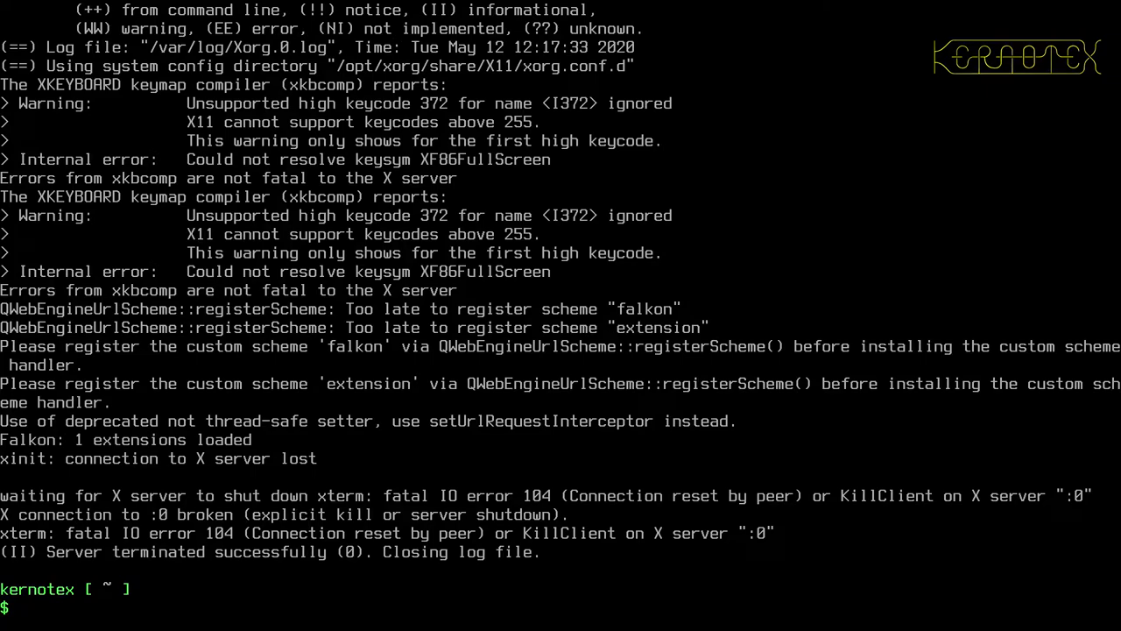
Relaunch the X session with startx to bring back xterm and Falkon
{"action": "type", "text": "startx"}
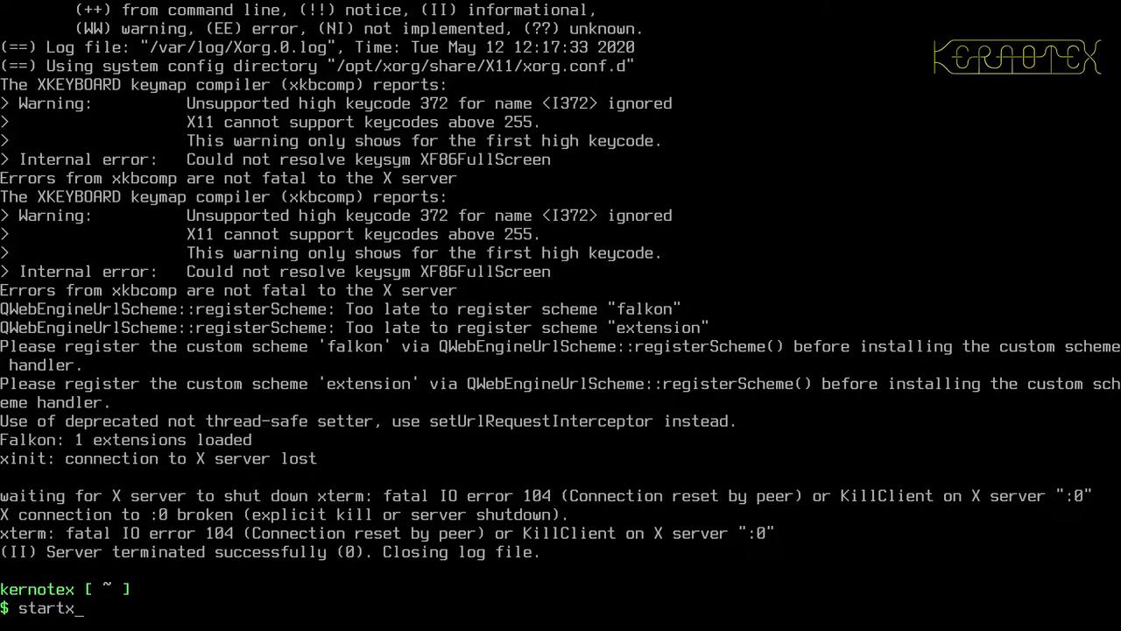
{"action": "key", "text": "Return"}
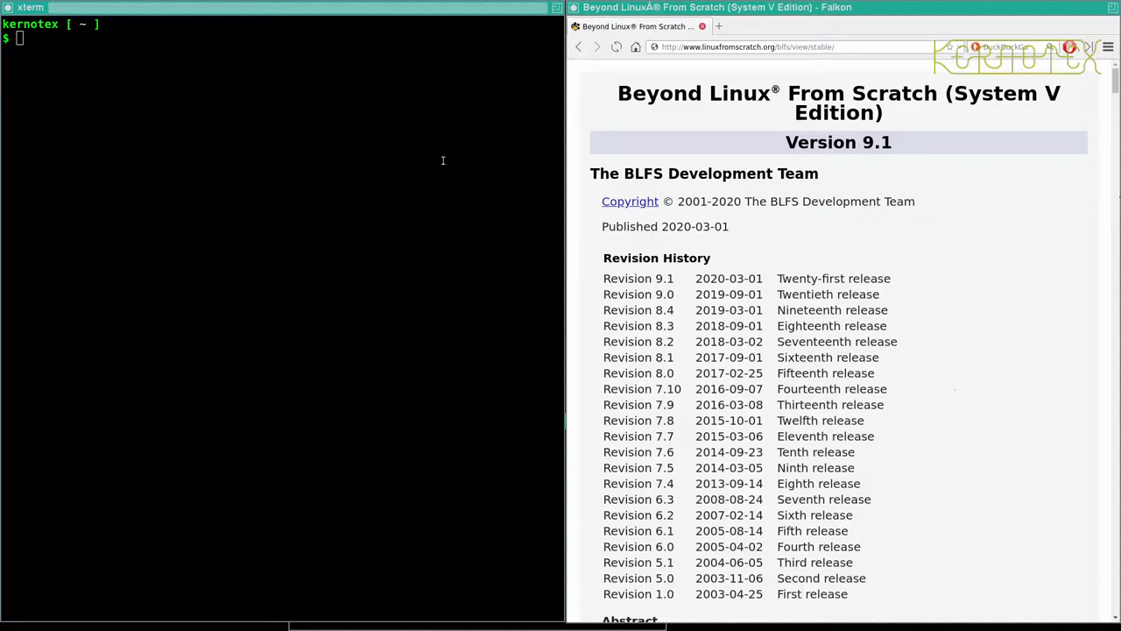
{"action": "mouse_move", "coordinate": [587, 279]}
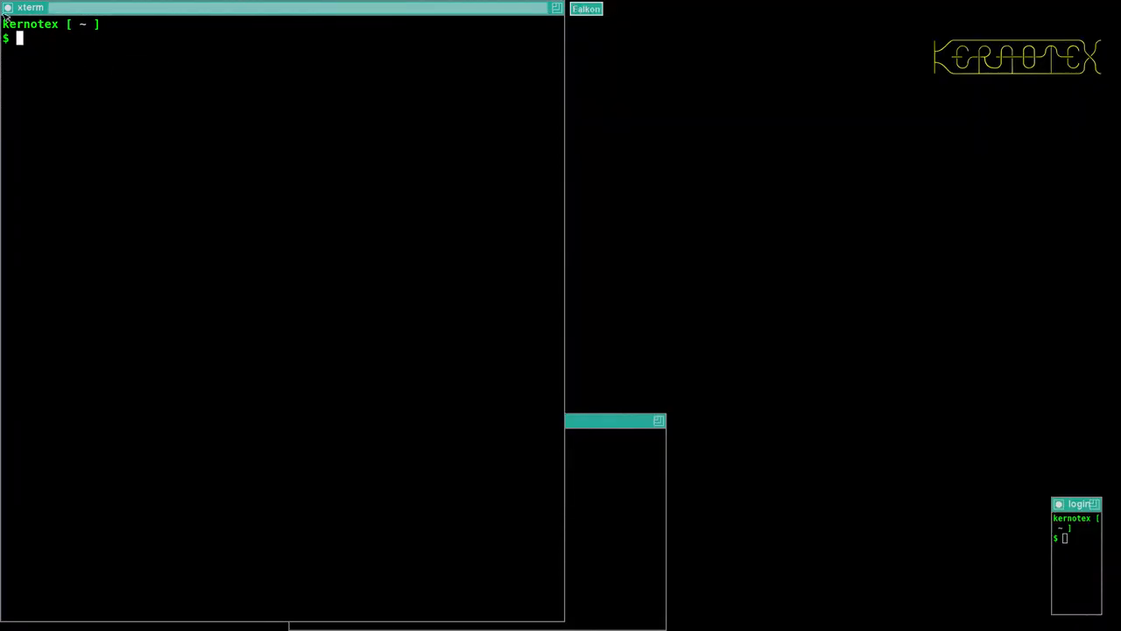
{"action": "left_click", "coordinate": [555, 7]}
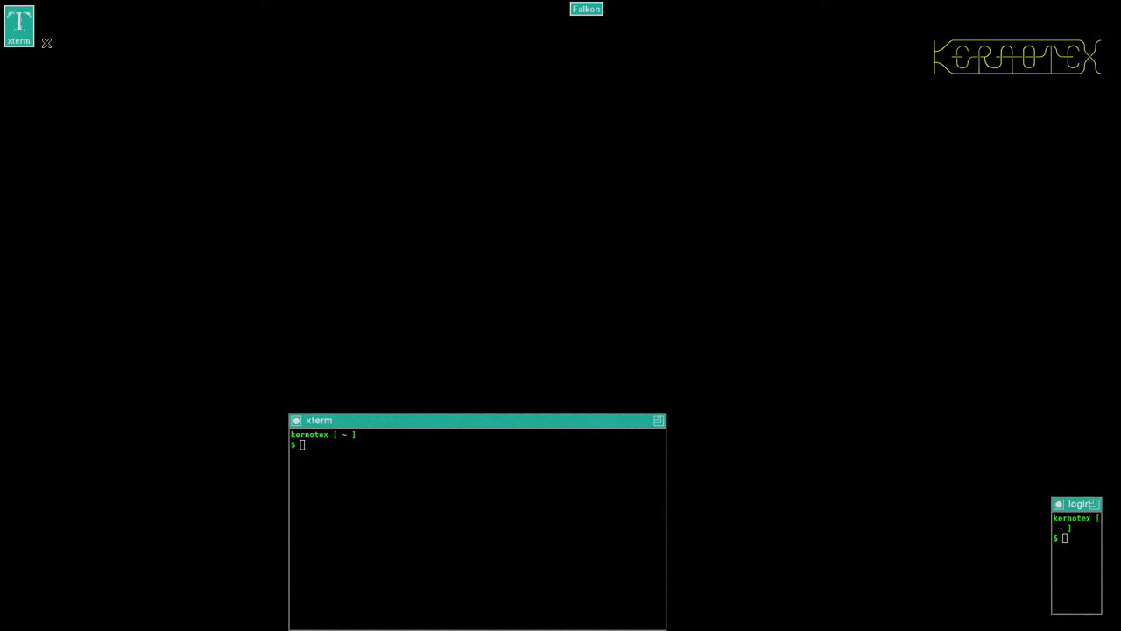
{"action": "mouse_move", "coordinate": [781, 485]}
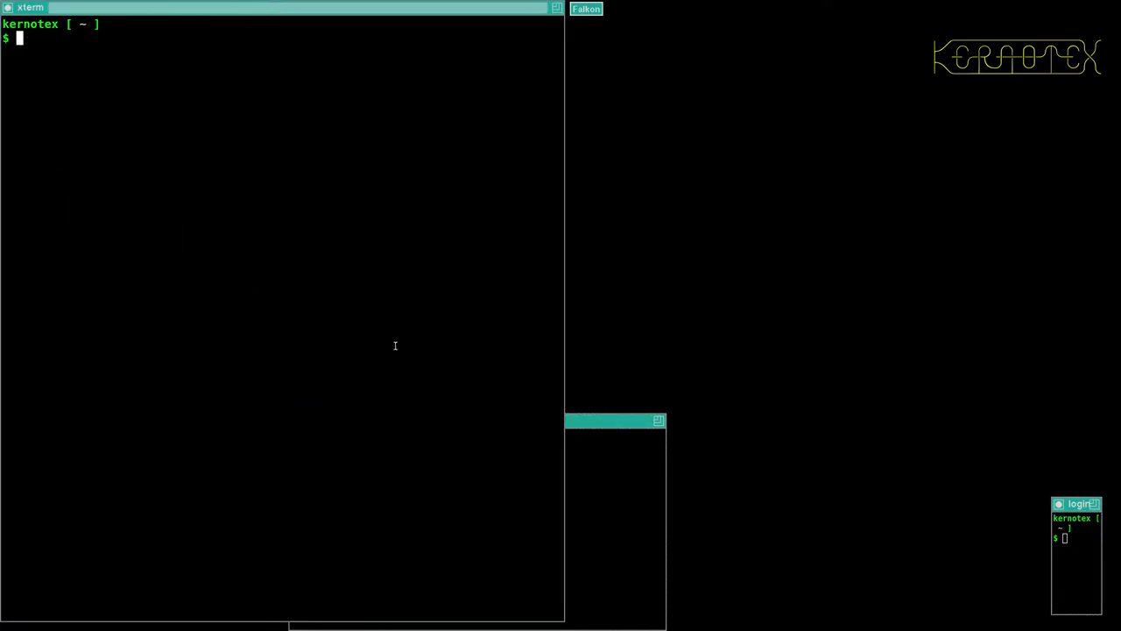
{"action": "mouse_move", "coordinate": [392, 301]}
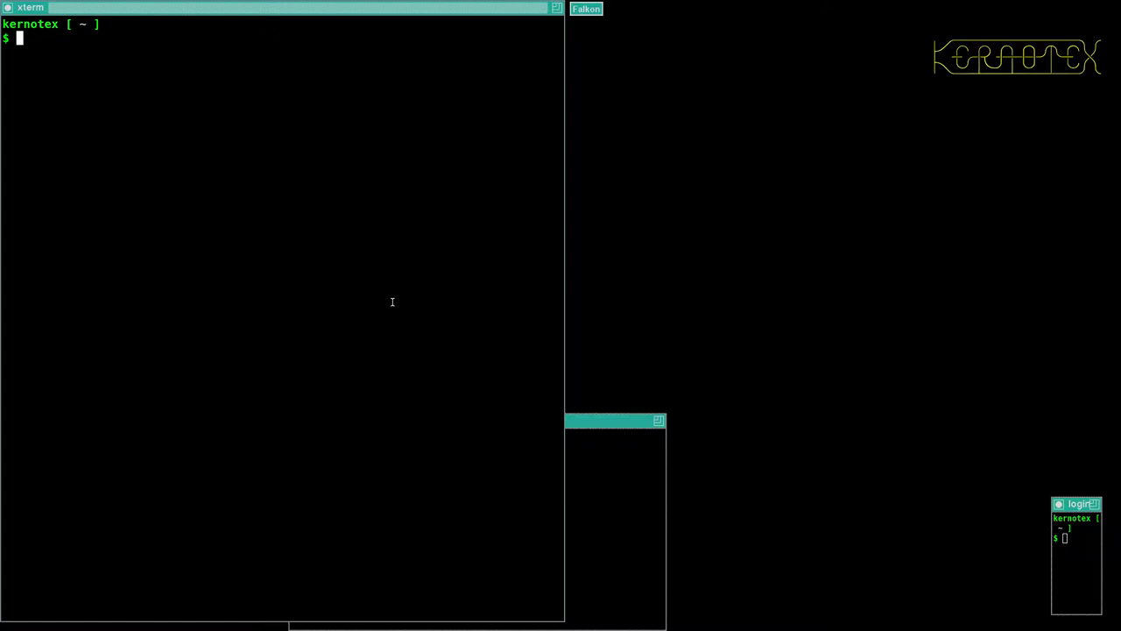
{"action": "mouse_move", "coordinate": [283, 189]}
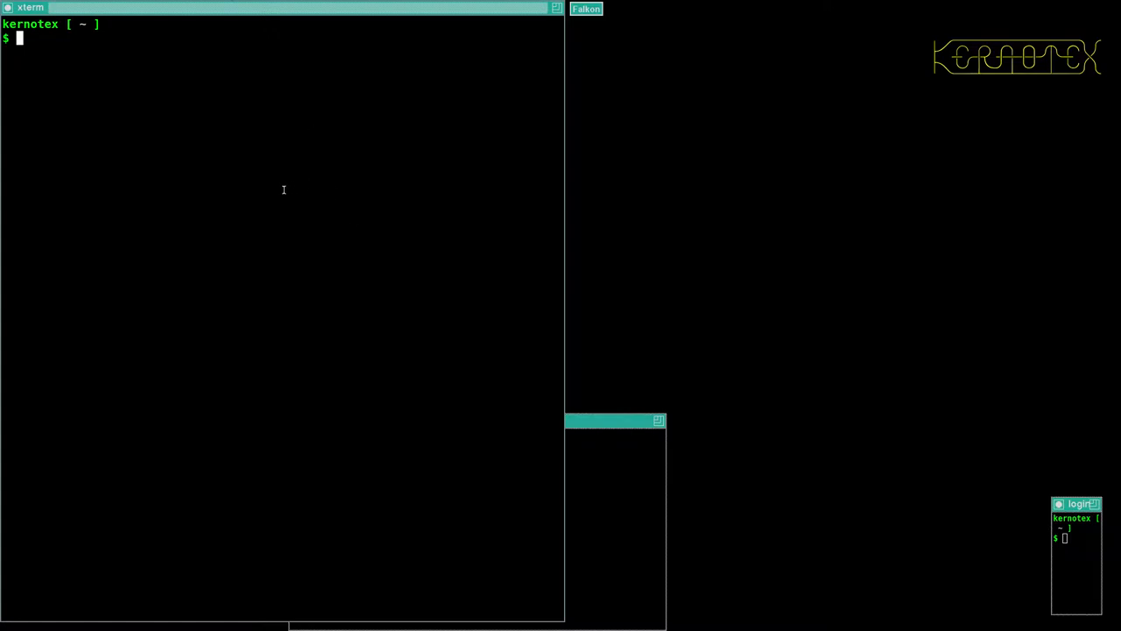
{"action": "mouse_move", "coordinate": [224, 334]}
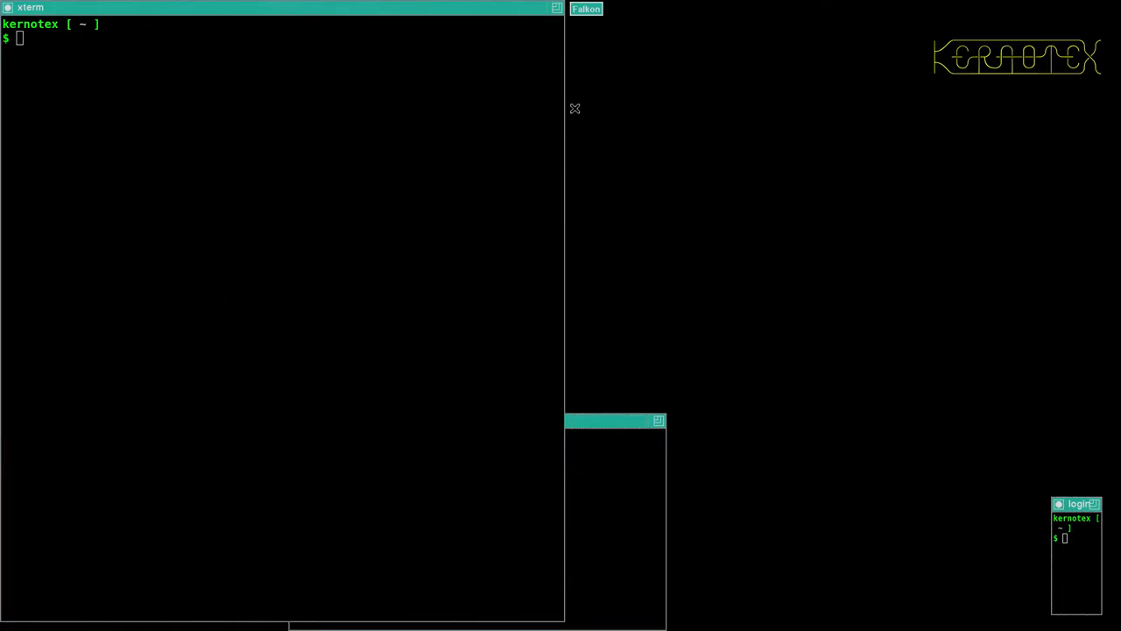
Place the Falkon window showing the BLFS 9.1 page beside the large xterm
{"action": "left_click", "coordinate": [585, 9]}
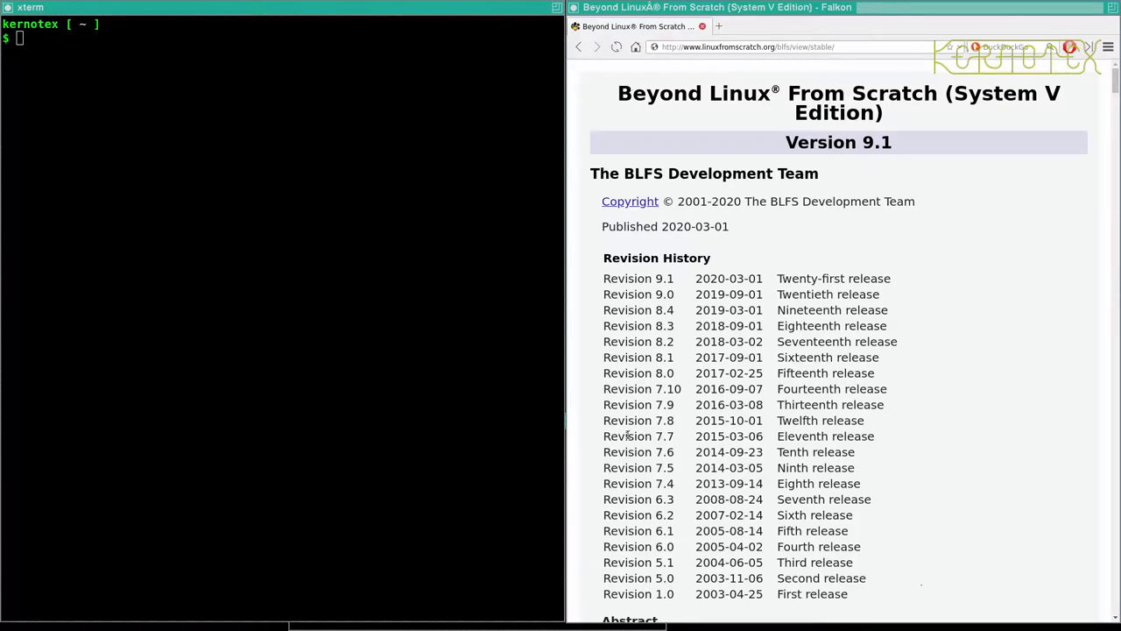
Run sudo -E /etc/X11/app-defaults/xinitrc and enter the root password
{"action": "type", "text": "s"}
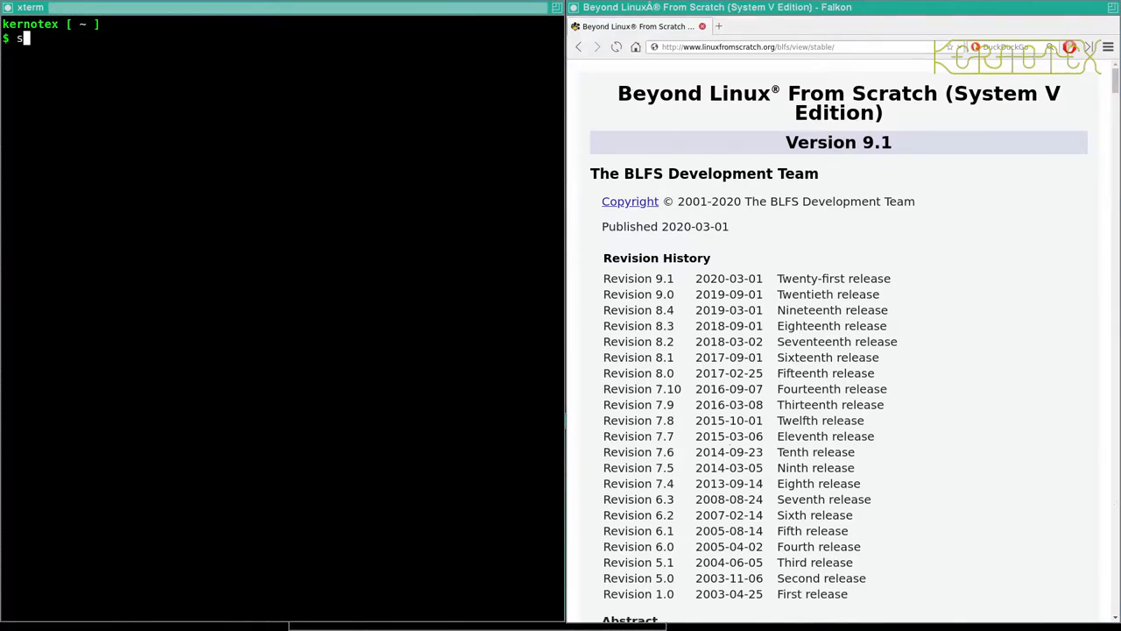
{"action": "type", "text": "udo"}
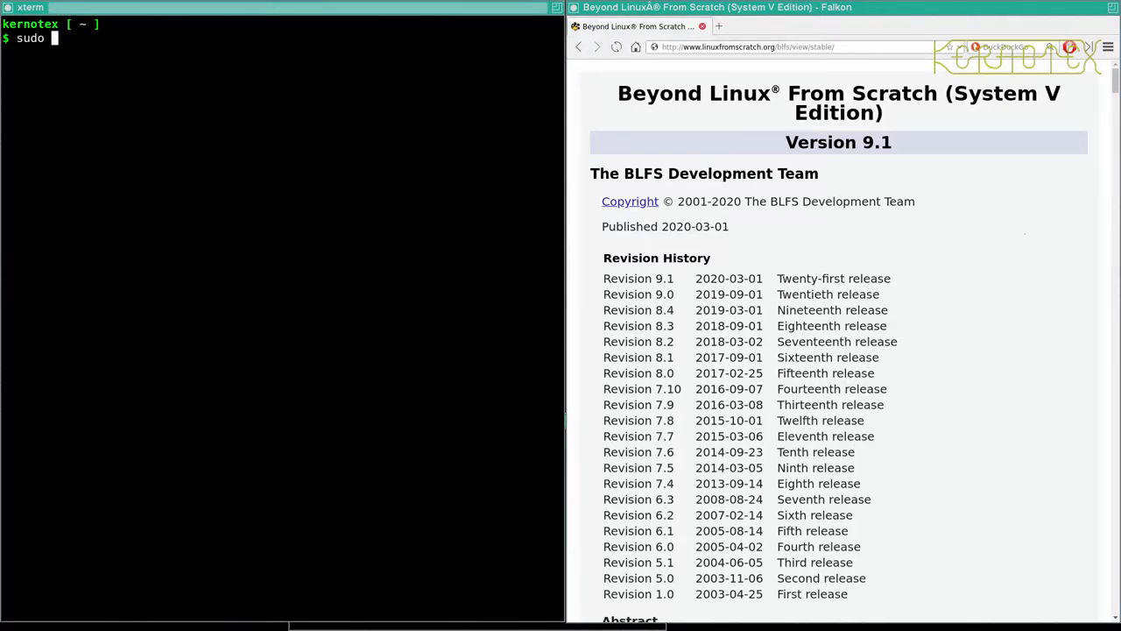
{"action": "type", "text": "-E"}
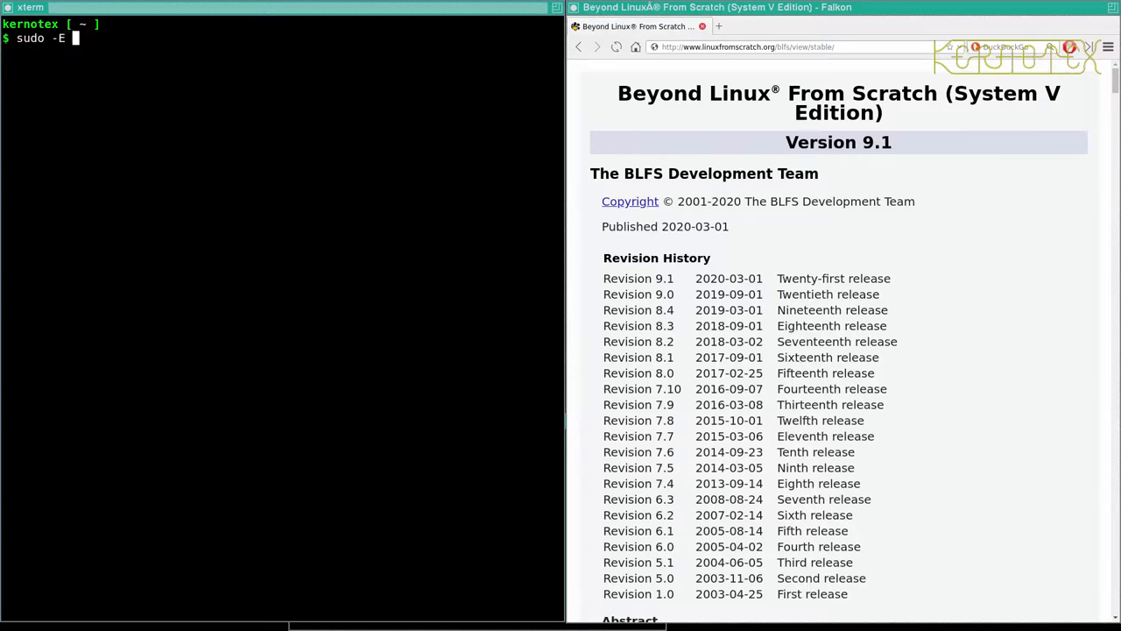
{"action": "type", "text": "/etc/"}
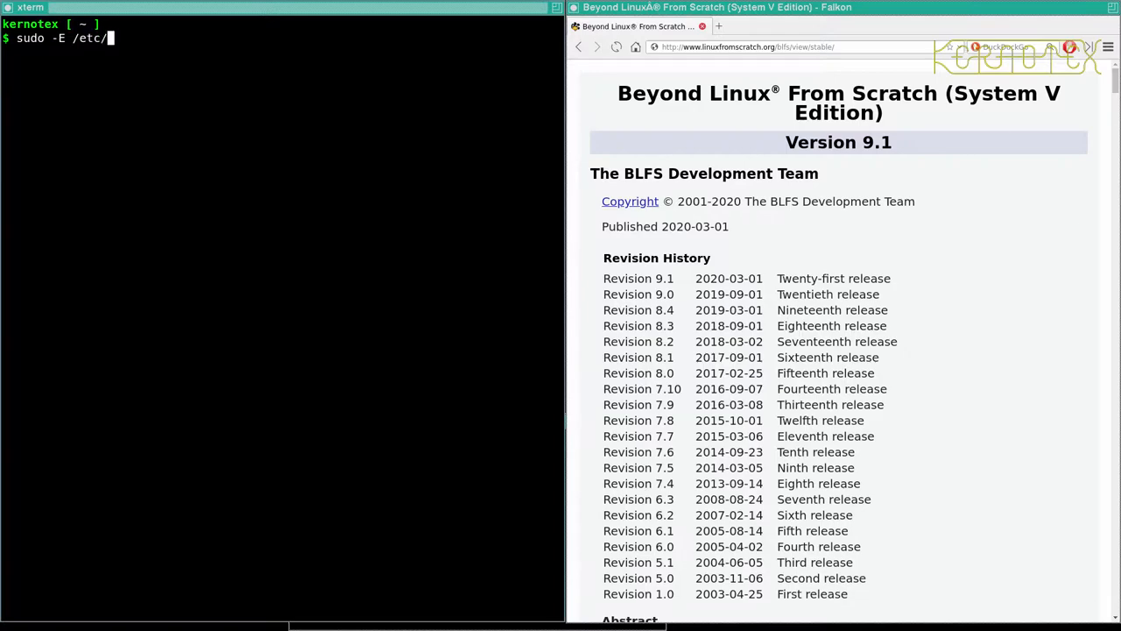
{"action": "type", "text": "X11/"}
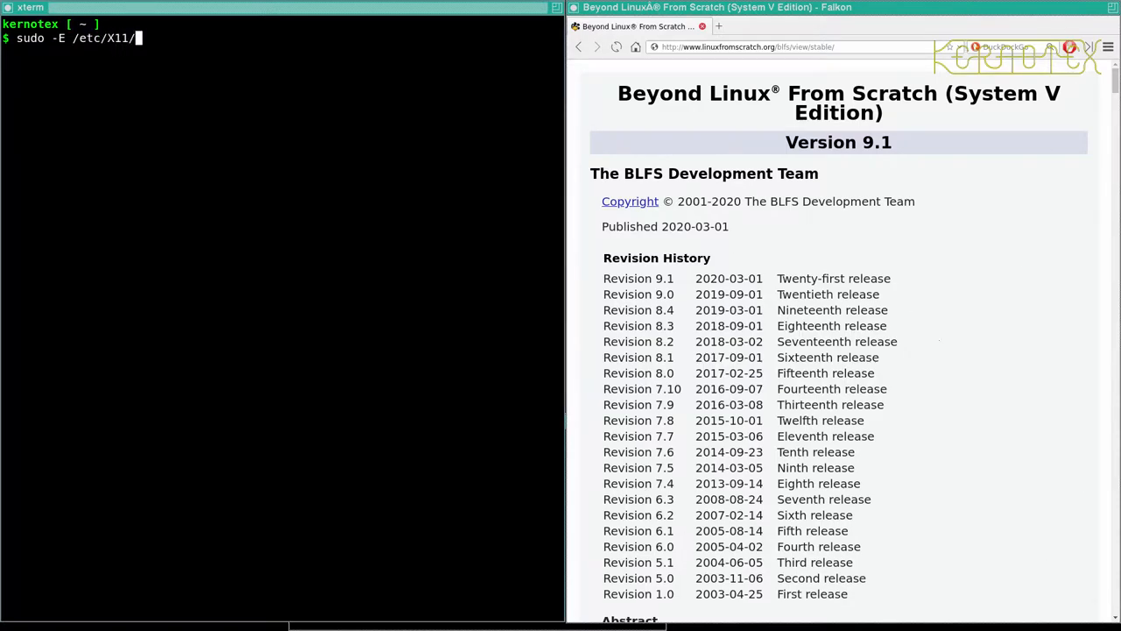
{"action": "type", "text": "app"}
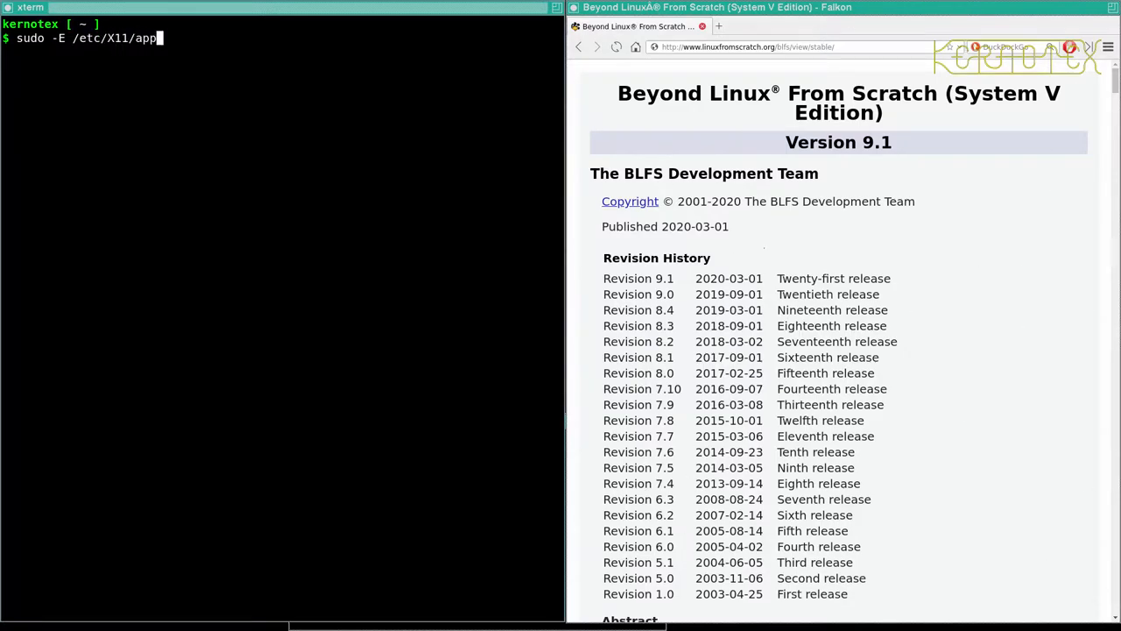
{"action": "type", "text": "-defaults/xinitrc"}
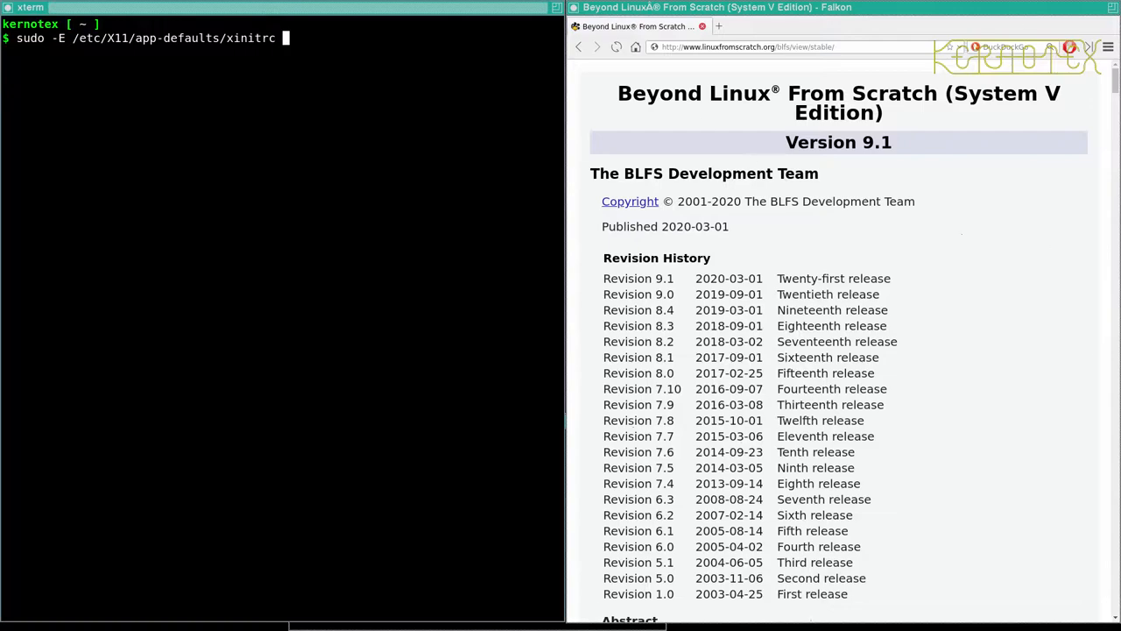
{"action": "key", "text": "Return"}
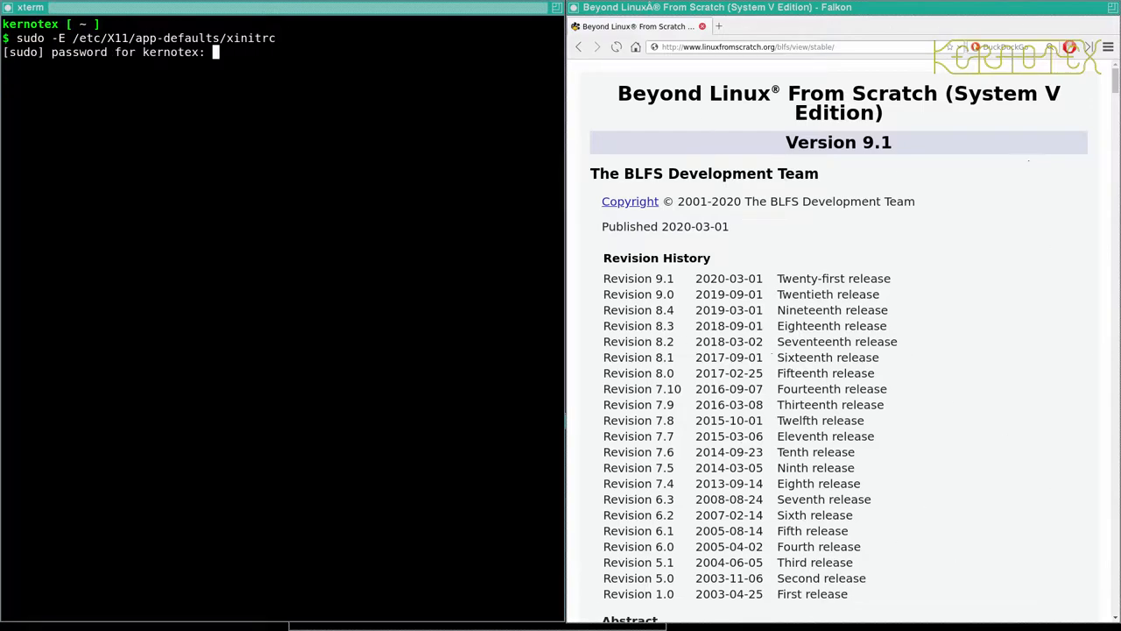
{"action": "key", "text": "Return"}
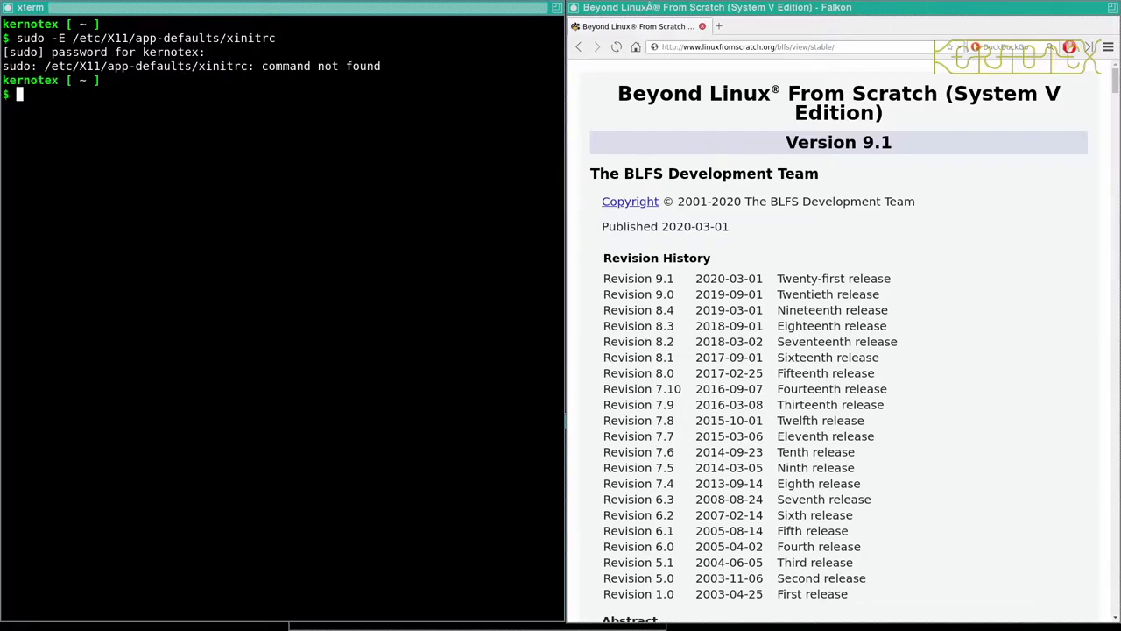
Rerun the xinitrc command, get 'command not found', then start rewriting it with vi
{"action": "key", "text": "Up"}
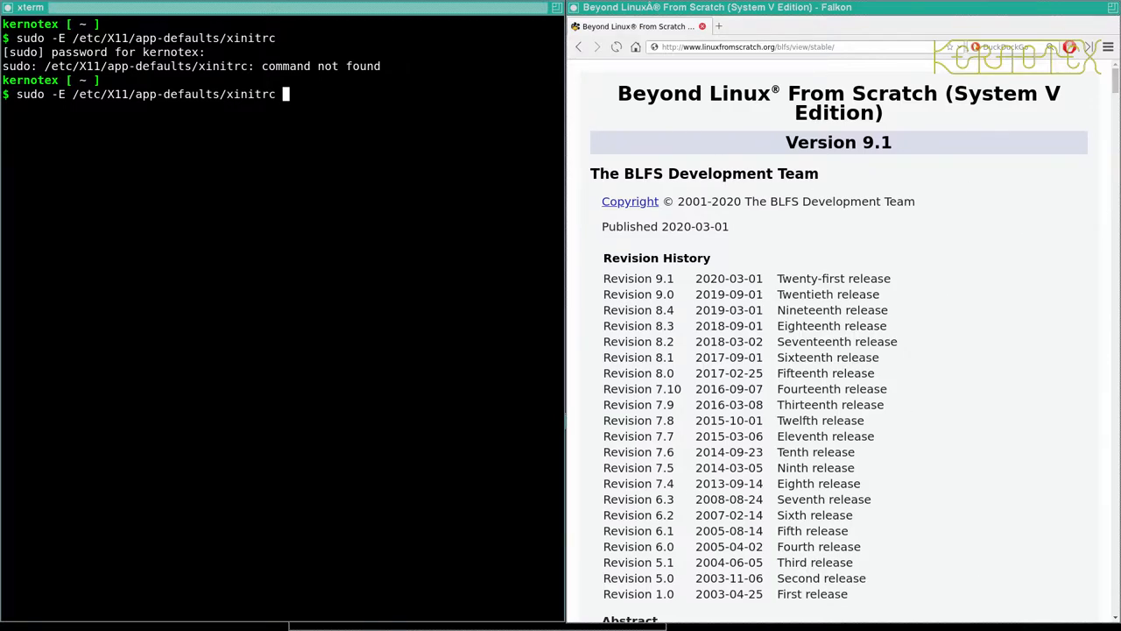
{"action": "key", "text": "Return"}
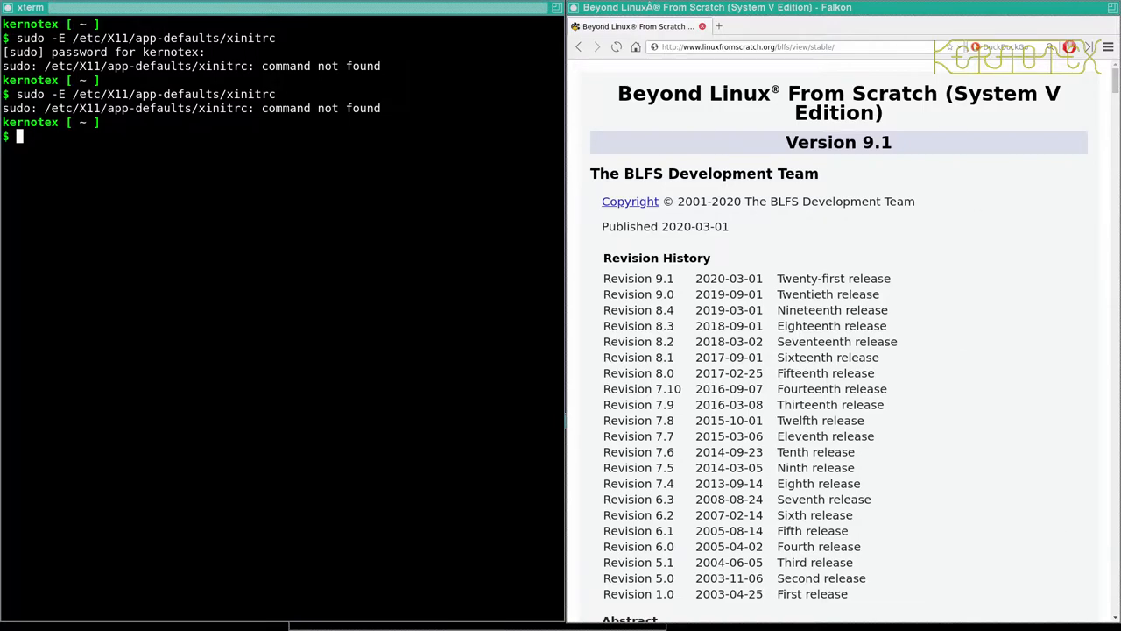
{"action": "type", "text": "ls -;l"}
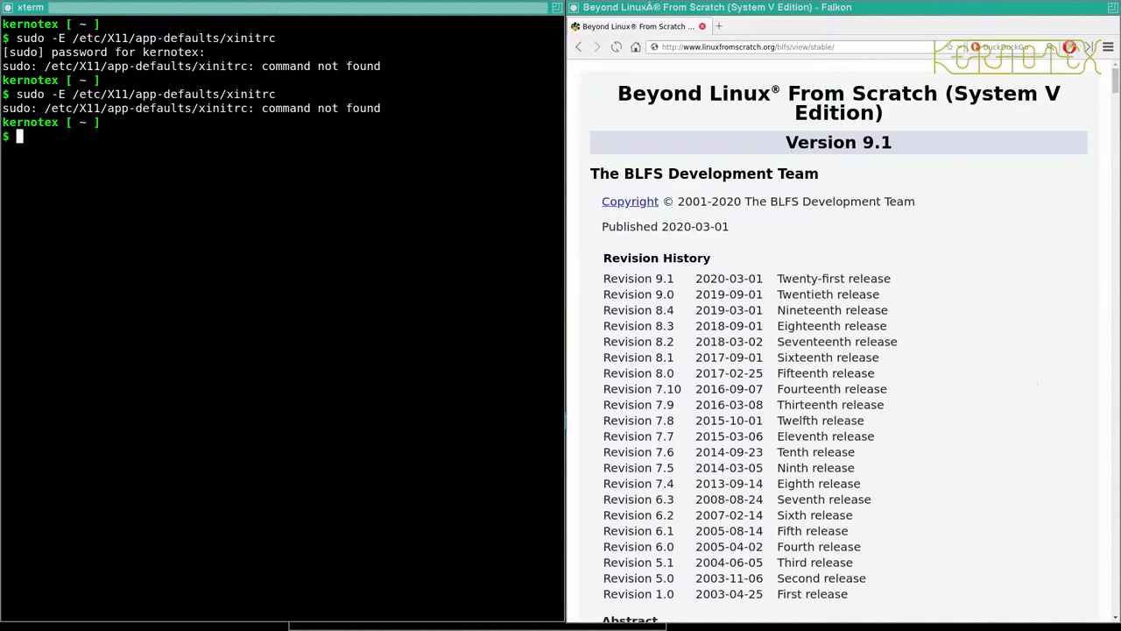
{"action": "type", "text": "sudo -E /etc/X11/app-defaults/xinitrc"}
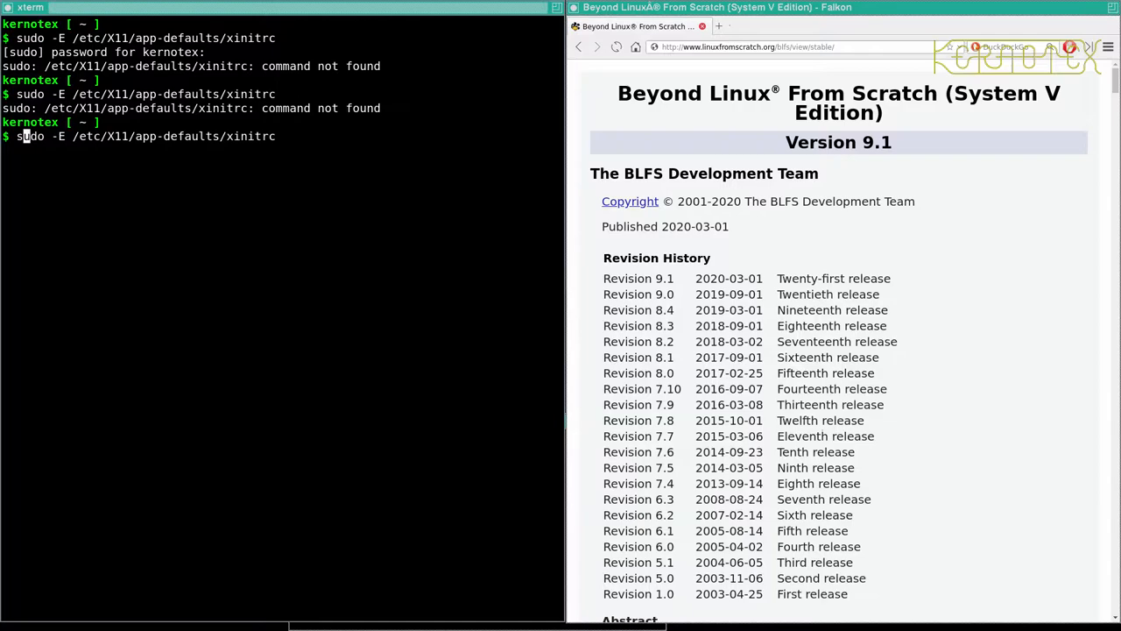
{"action": "type", "text": "vi"}
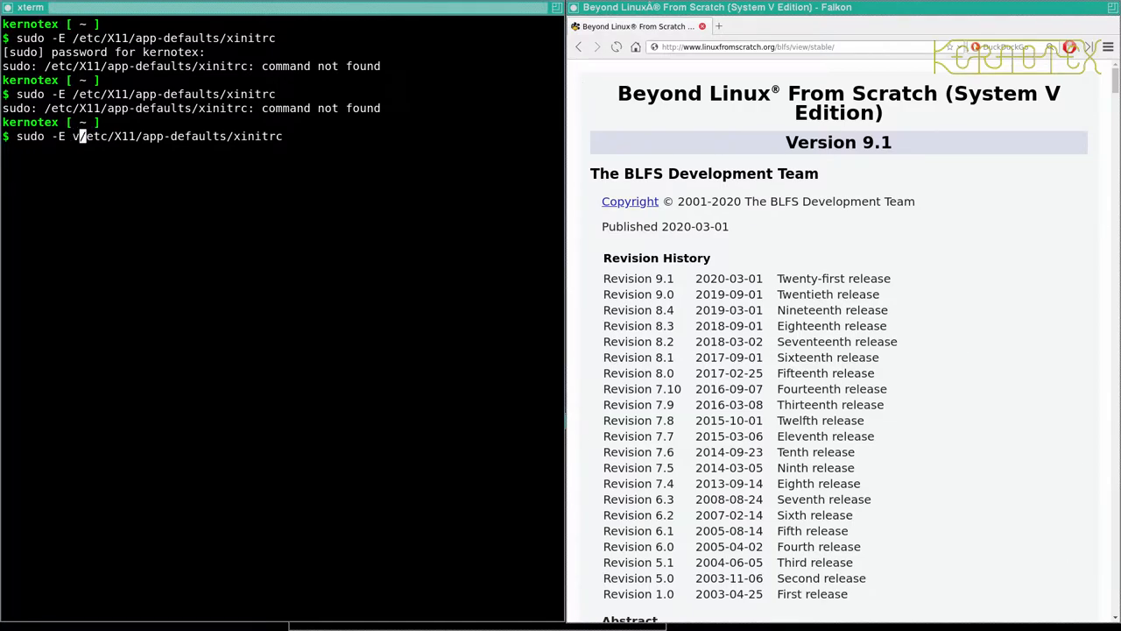
Open /etc/X11/app-defaults/xinitrc in vi via sudo -E and move to the keyboard layout line
{"action": "key", "text": "Return"}
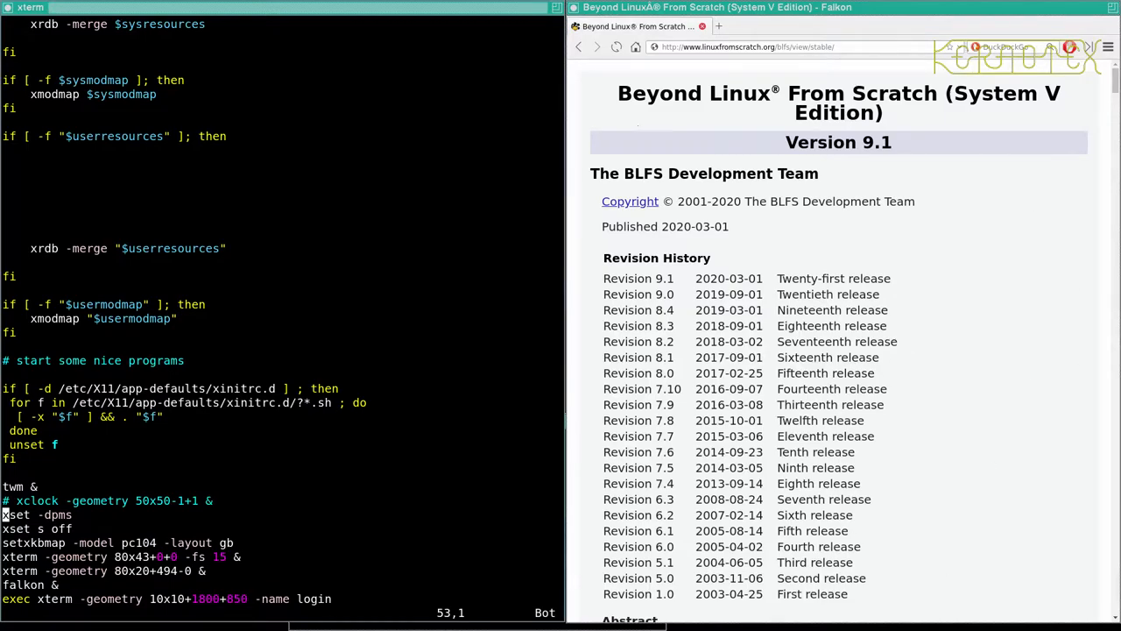
{"action": "key", "text": "Down"}
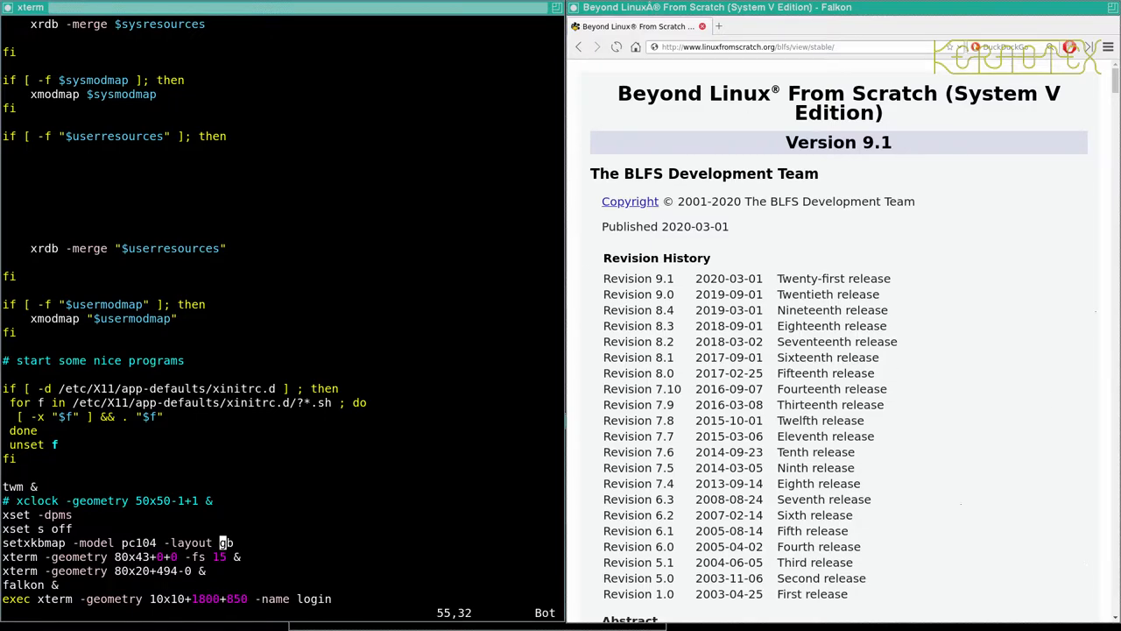
{"action": "mouse_move", "coordinate": [129, 556]}
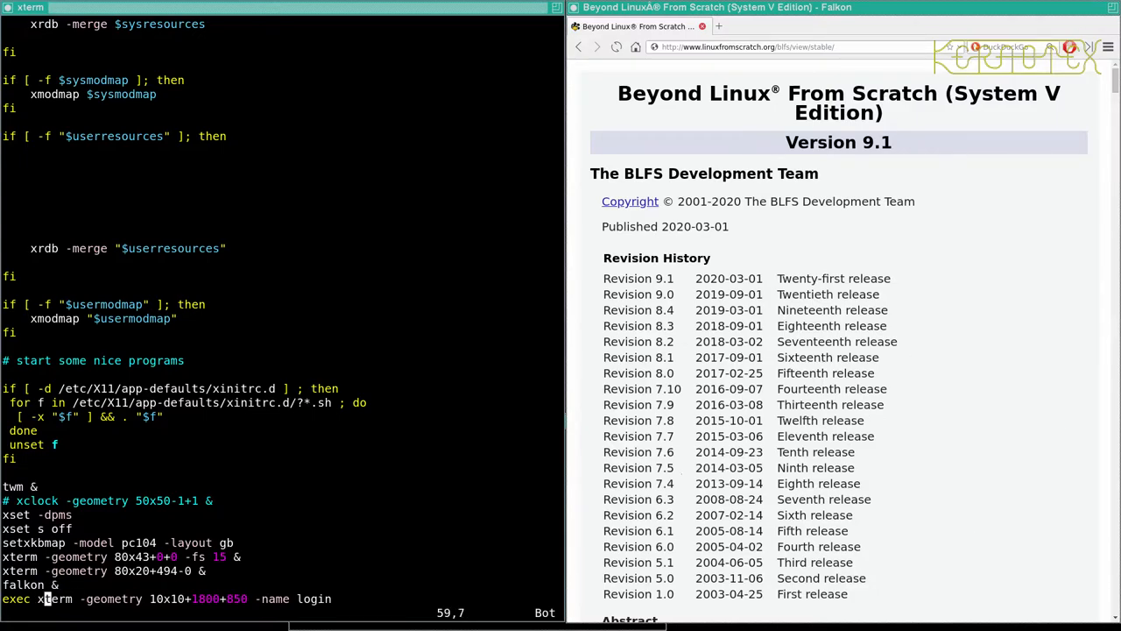
{"action": "mouse_move", "coordinate": [158, 599]}
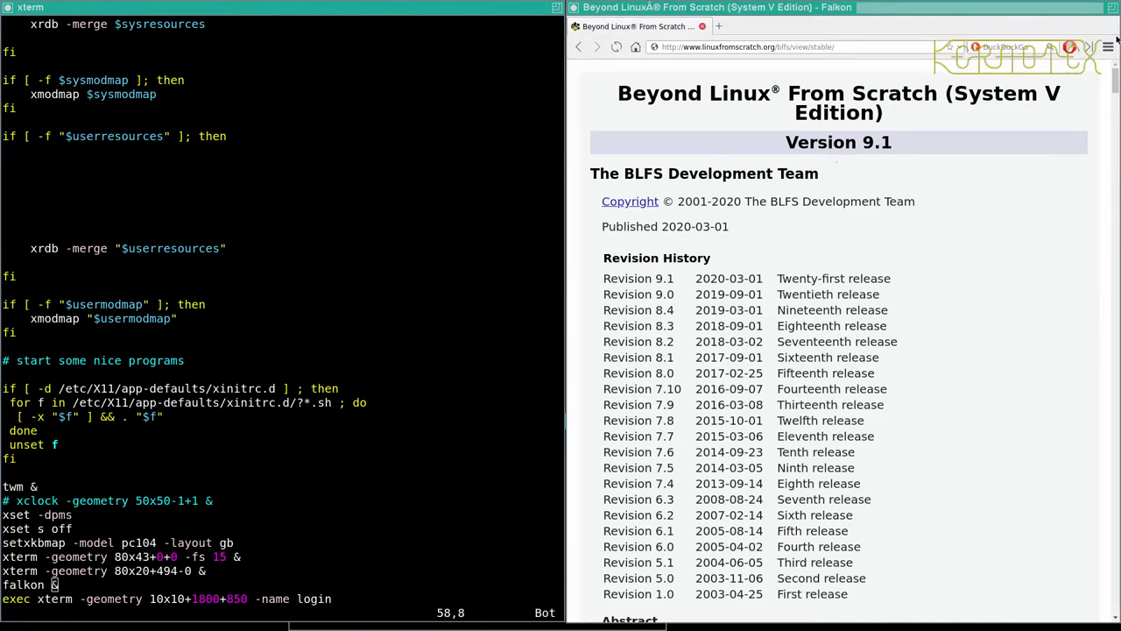
Open Falkon's hamburger main menu to show its Preferences entry
{"action": "left_click", "coordinate": [1108, 46]}
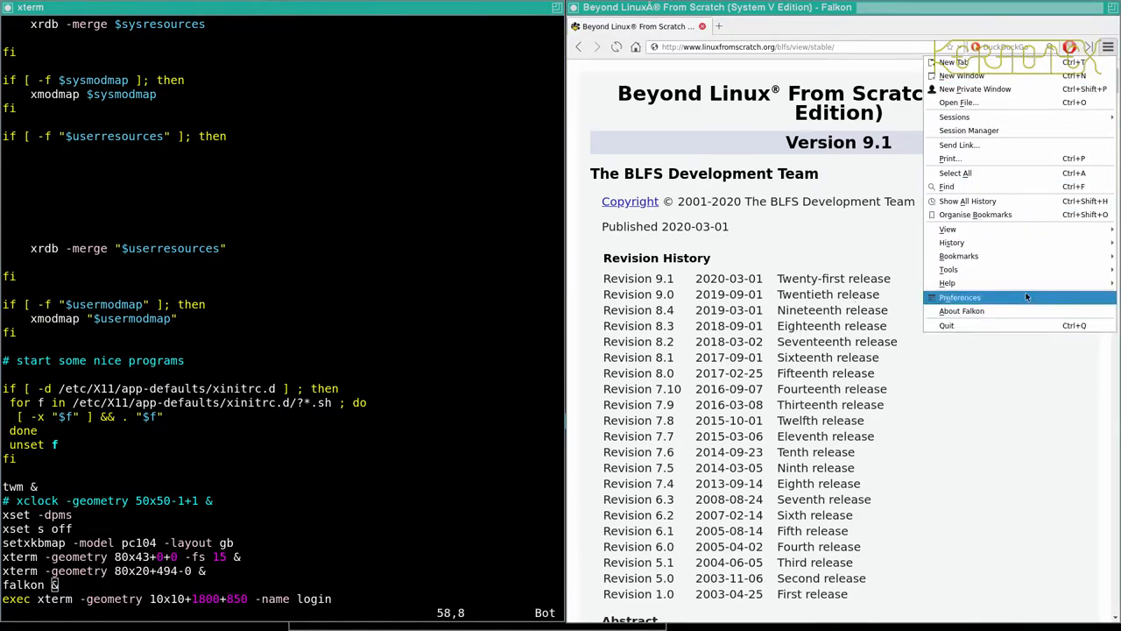
{"action": "mouse_move", "coordinate": [557, 199]}
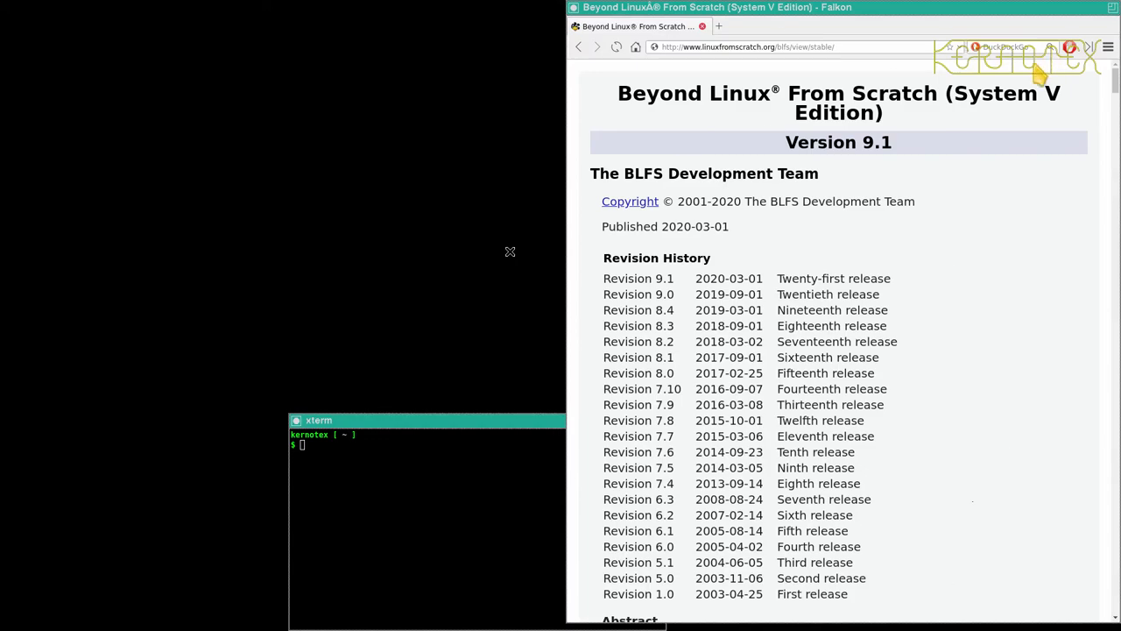
{"action": "mouse_move", "coordinate": [801, 364]}
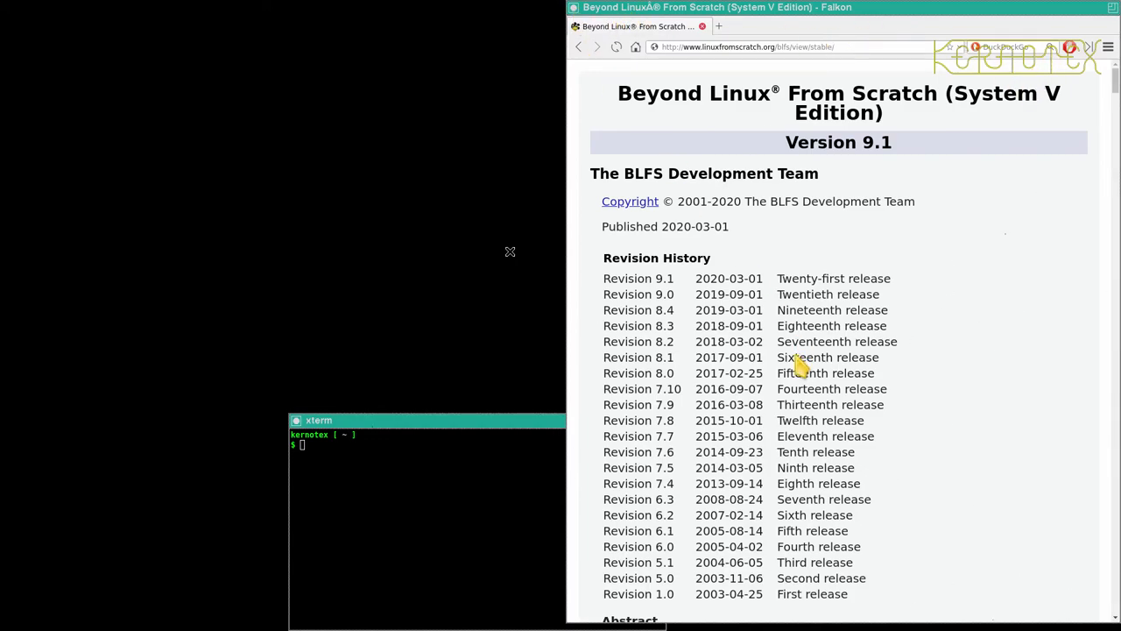
{"action": "mouse_move", "coordinate": [387, 17]}
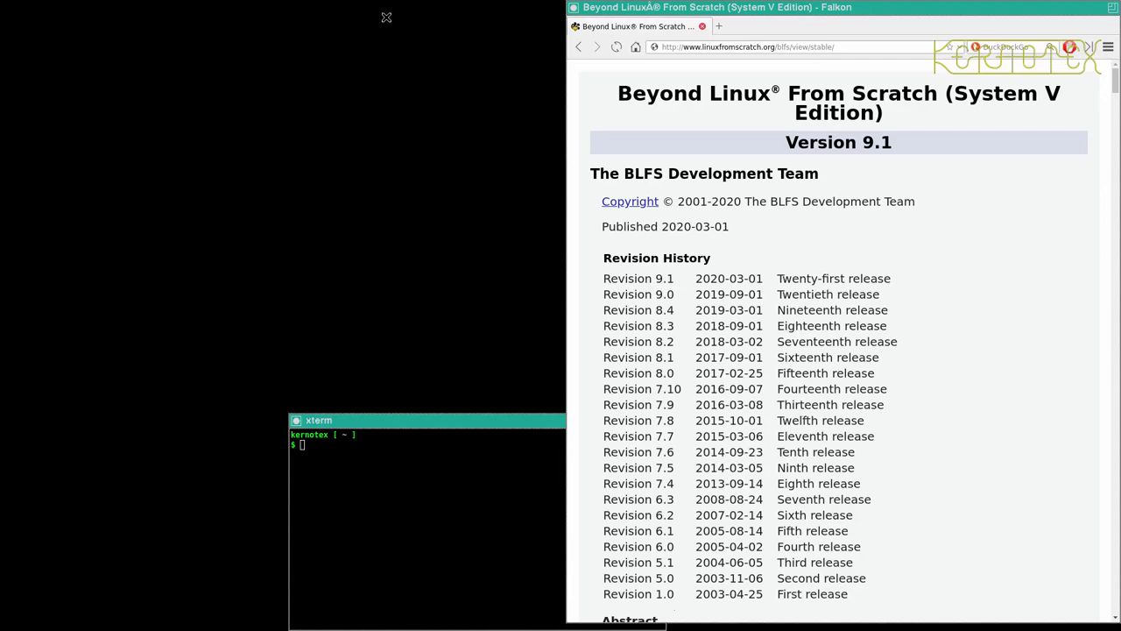